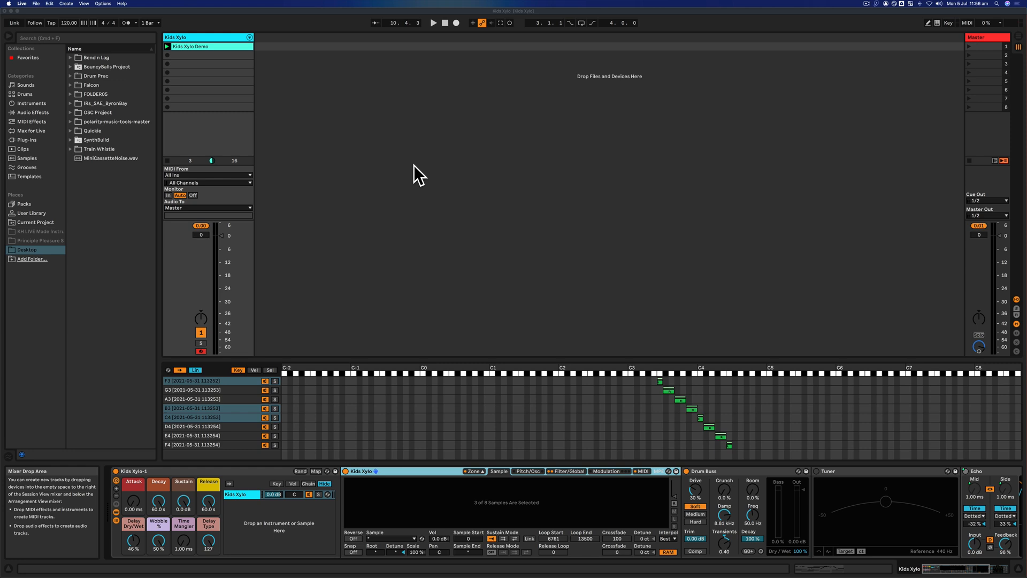
{"action": "mouse_move", "coordinate": [373, 130]}
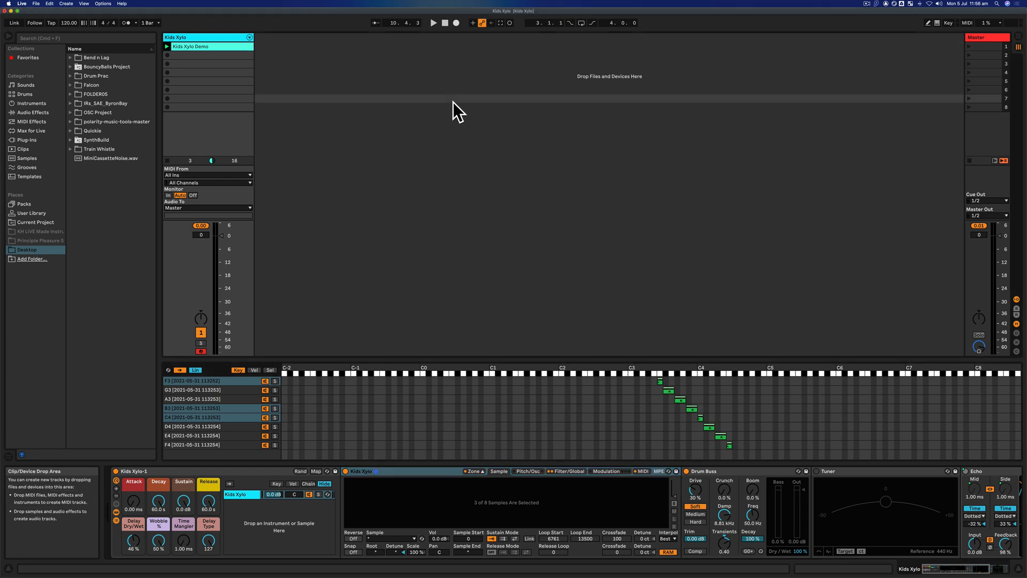
{"action": "mouse_move", "coordinate": [406, 105]}
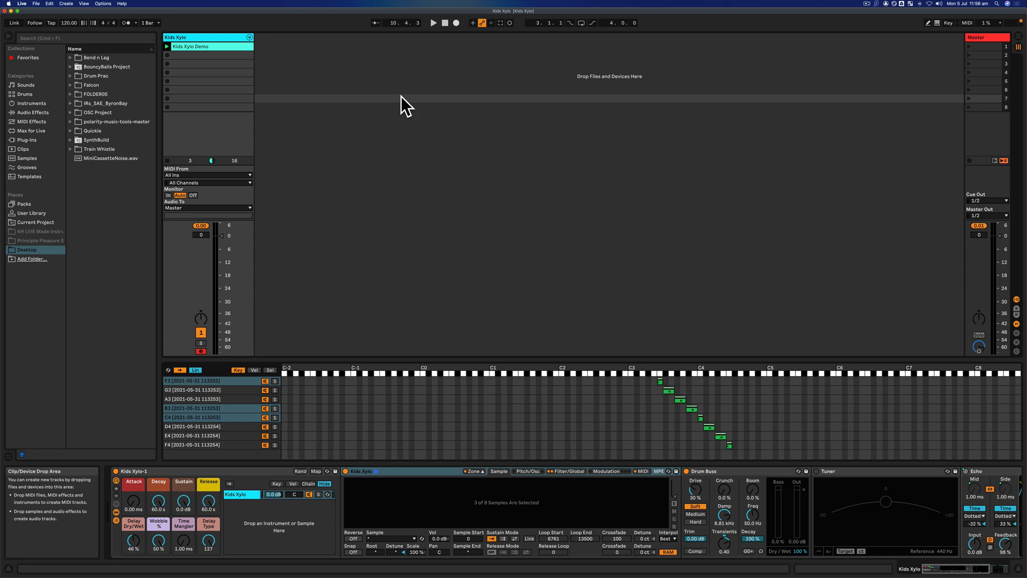
{"action": "mouse_move", "coordinate": [425, 82]}
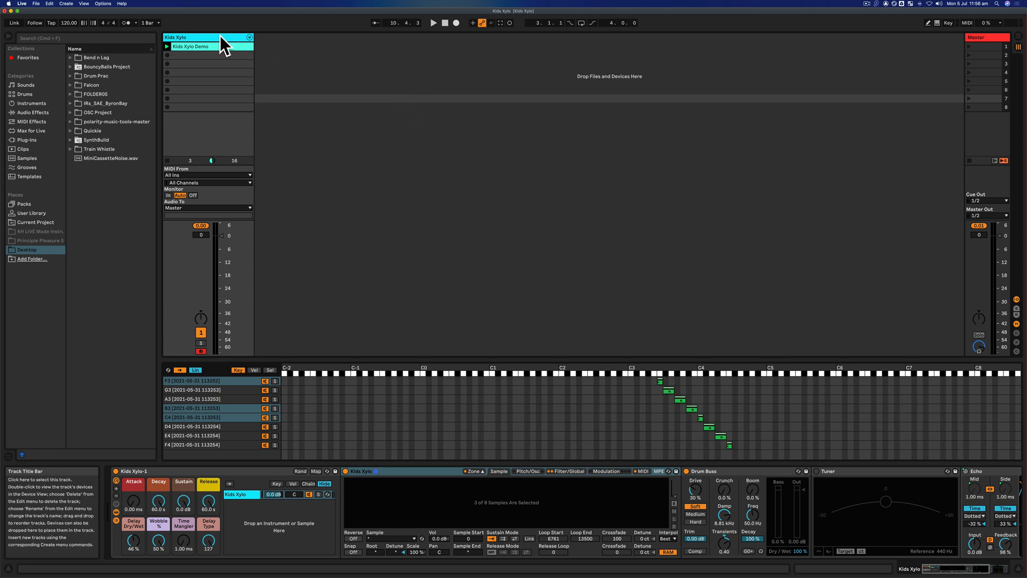
{"action": "mouse_move", "coordinate": [203, 55]}
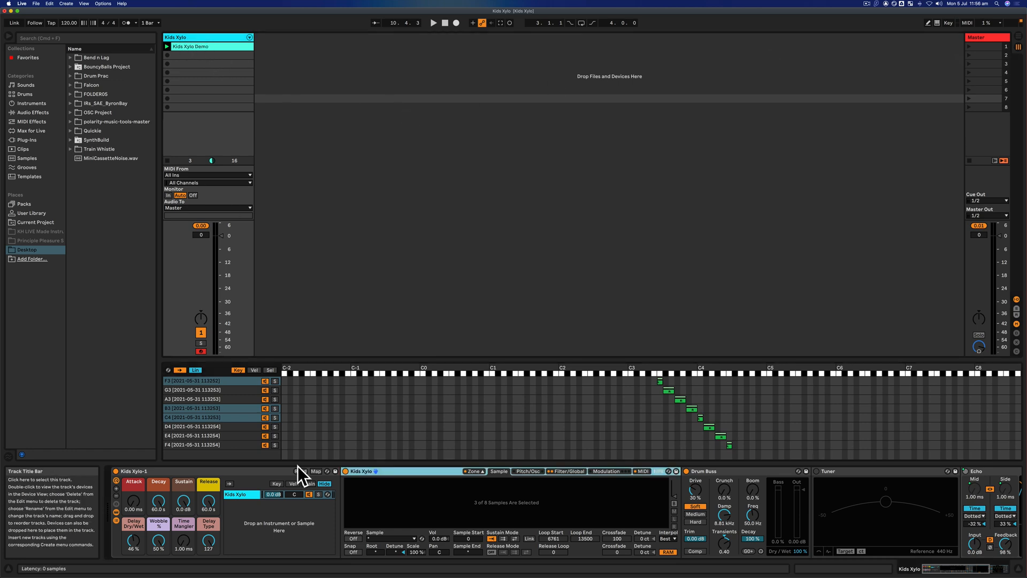
{"action": "mouse_move", "coordinate": [757, 451]}
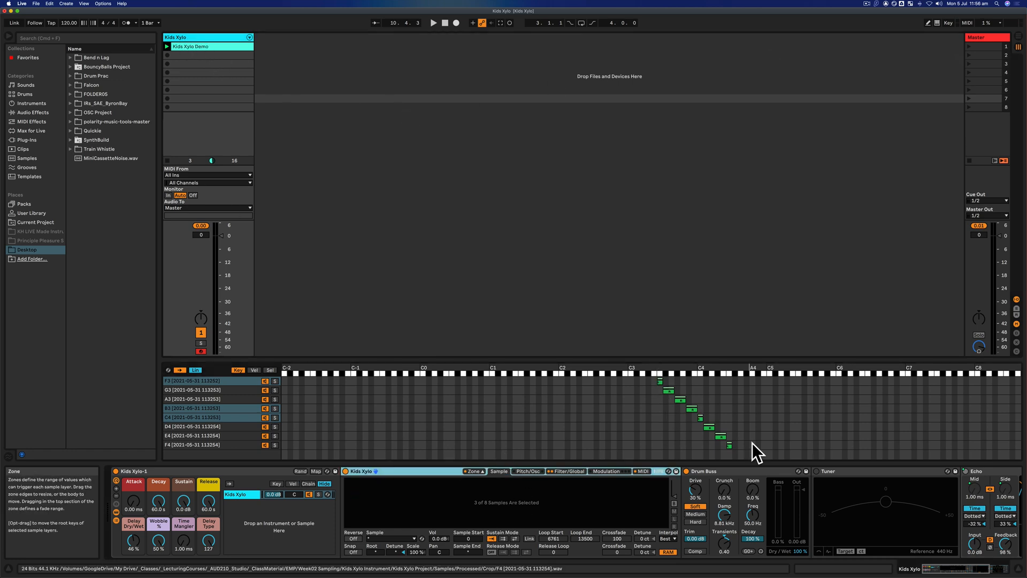
{"action": "mouse_move", "coordinate": [223, 435]}
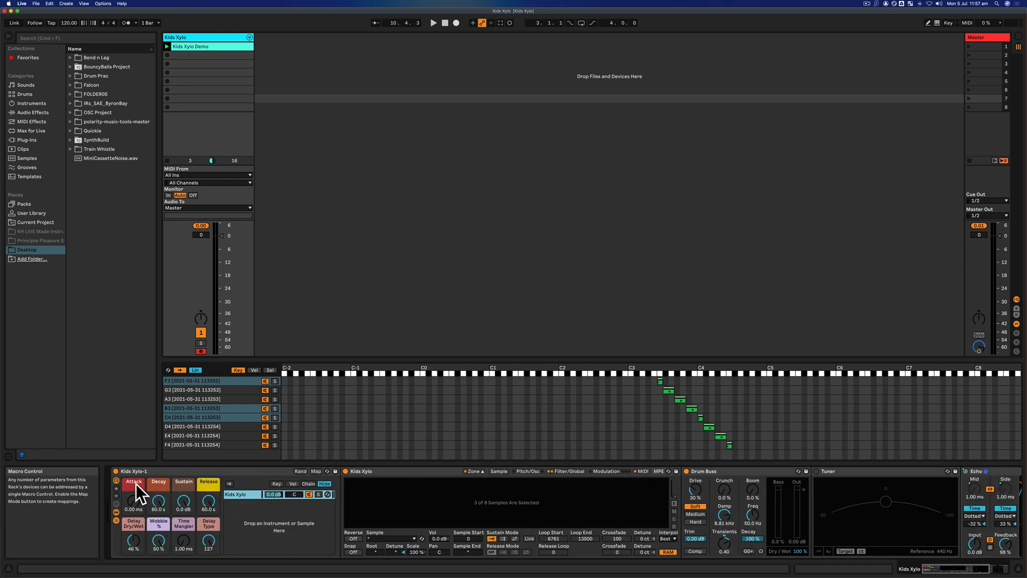
- Adjust the Kids Xylo rack's Wobble macro to 15% and Delay Type to 55, folding its devices
{"action": "left_click", "coordinate": [316, 470]}
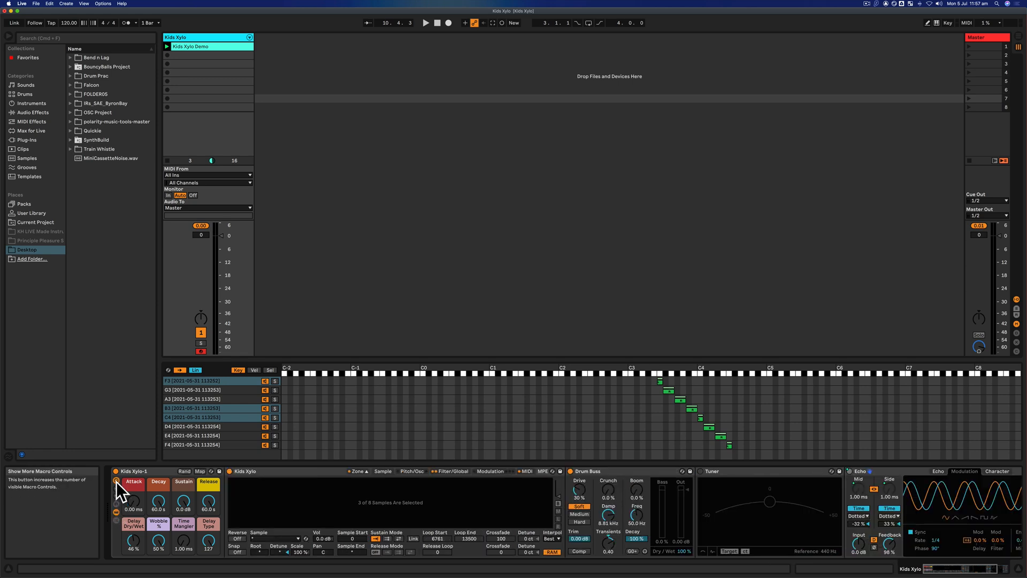
{"action": "mouse_move", "coordinate": [197, 511]}
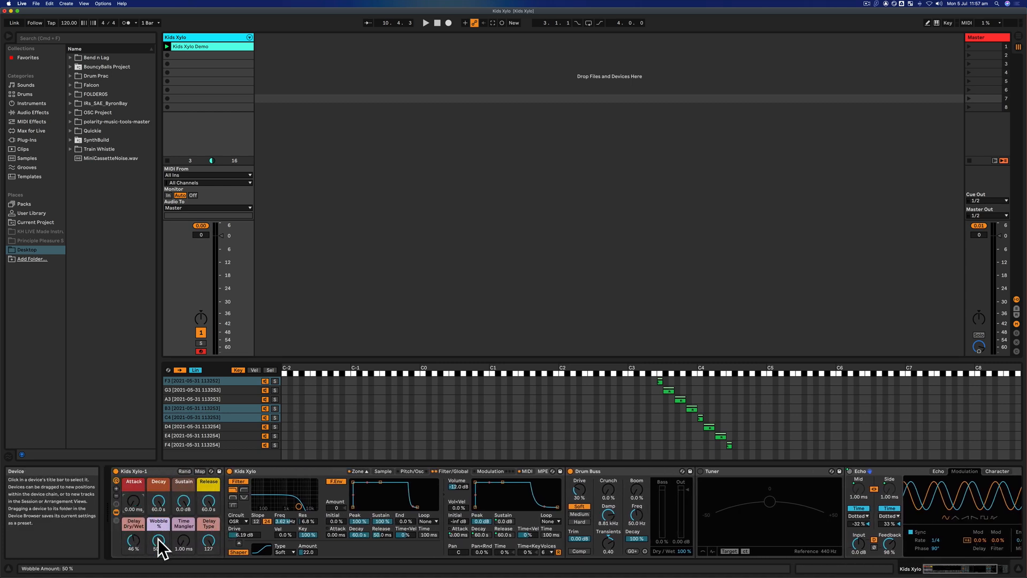
{"action": "mouse_move", "coordinate": [210, 536]}
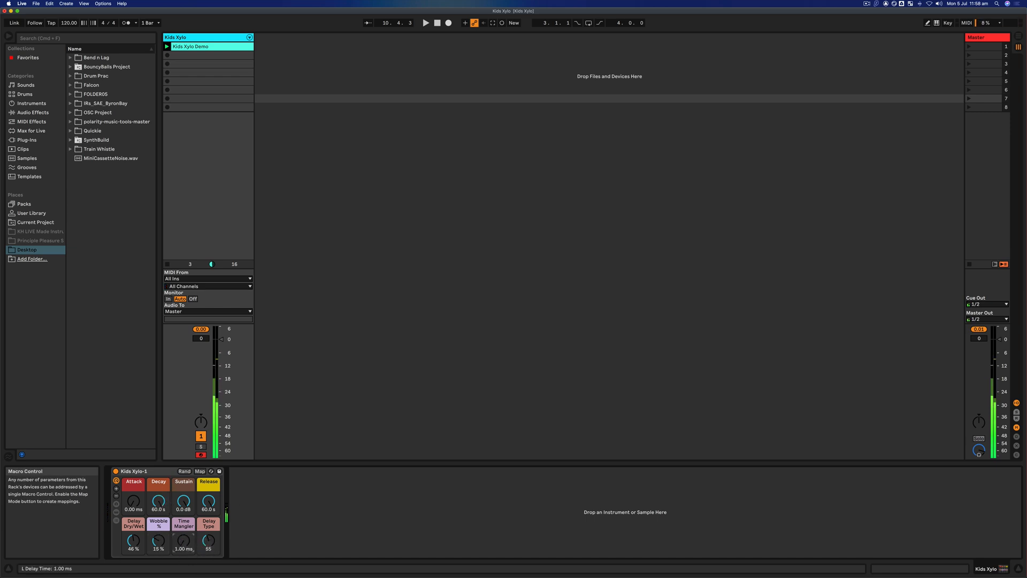
{"action": "mouse_move", "coordinate": [433, 247]}
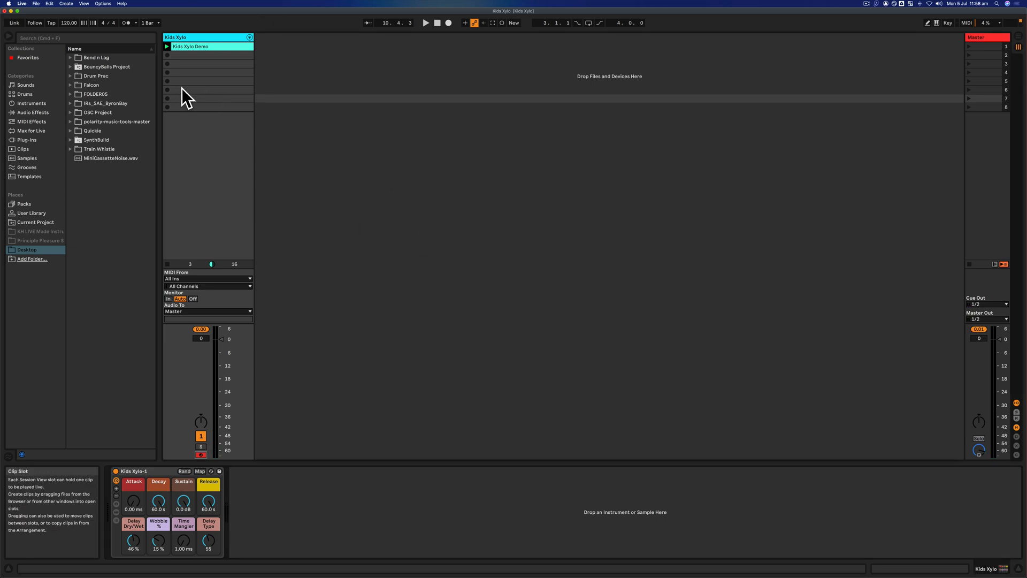
- Bring up Live's File menu for the collect-and-save command
{"action": "left_click", "coordinate": [36, 4]}
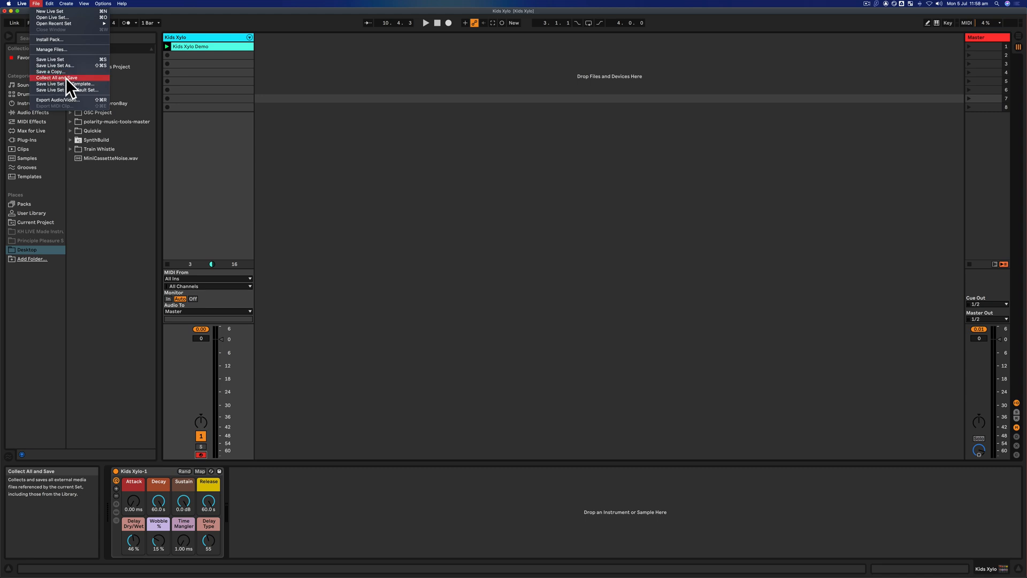
{"action": "mouse_move", "coordinate": [77, 85]}
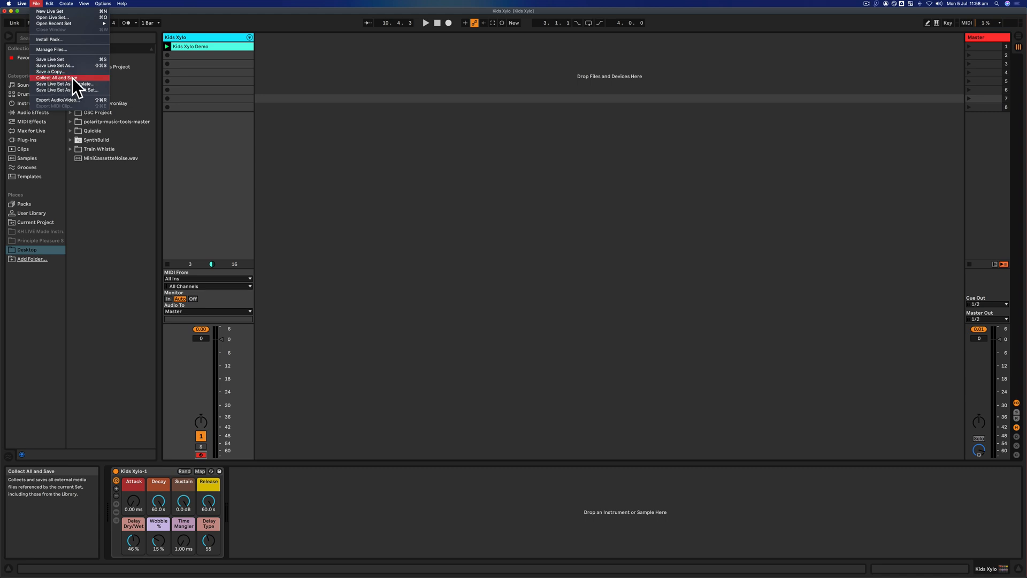
- Start Collect All and Save with all four media sources left at Yes
{"action": "left_click", "coordinate": [55, 77]}
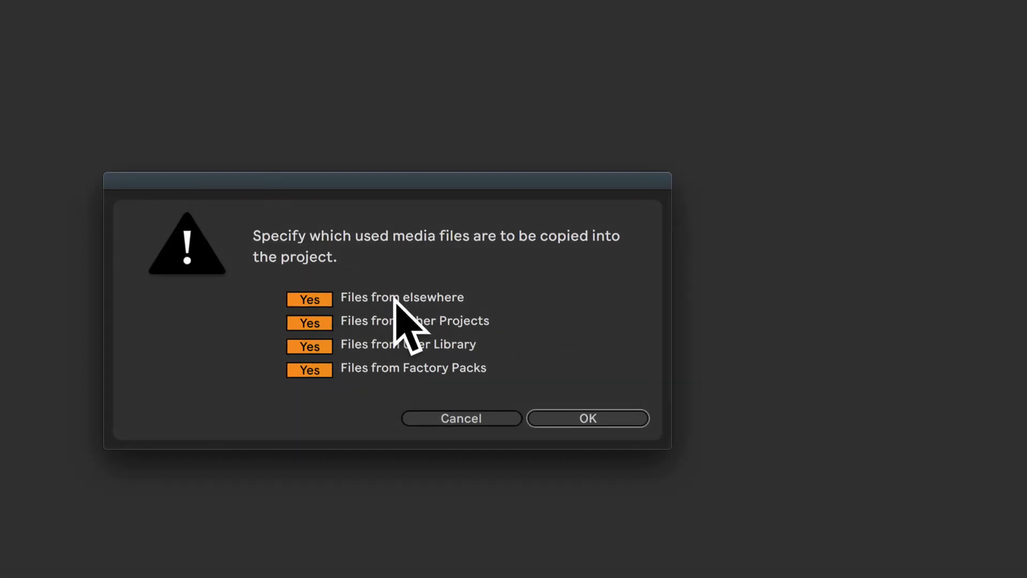
{"action": "mouse_move", "coordinate": [459, 399]}
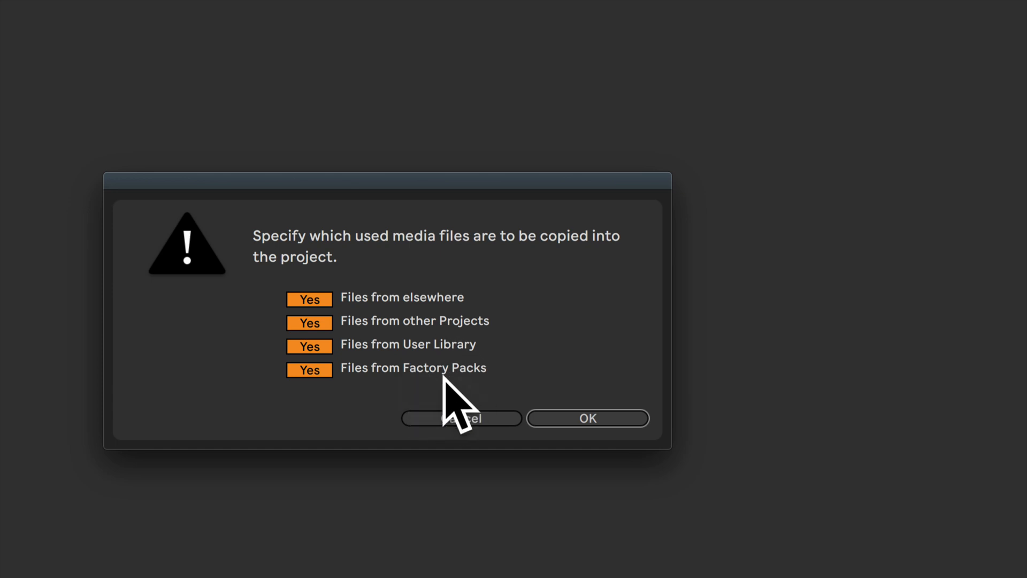
{"action": "mouse_move", "coordinate": [393, 334]}
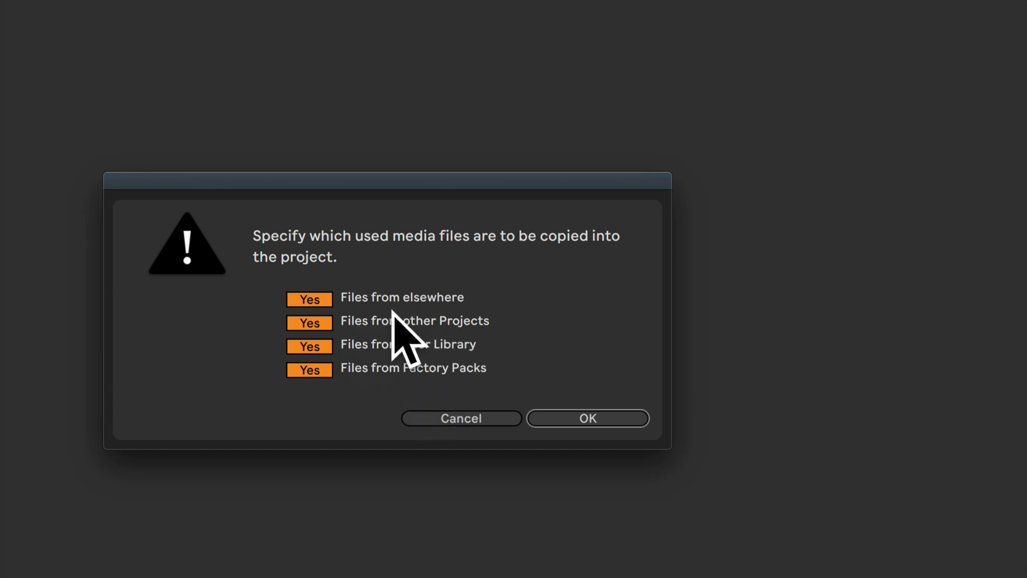
{"action": "mouse_move", "coordinate": [275, 328]}
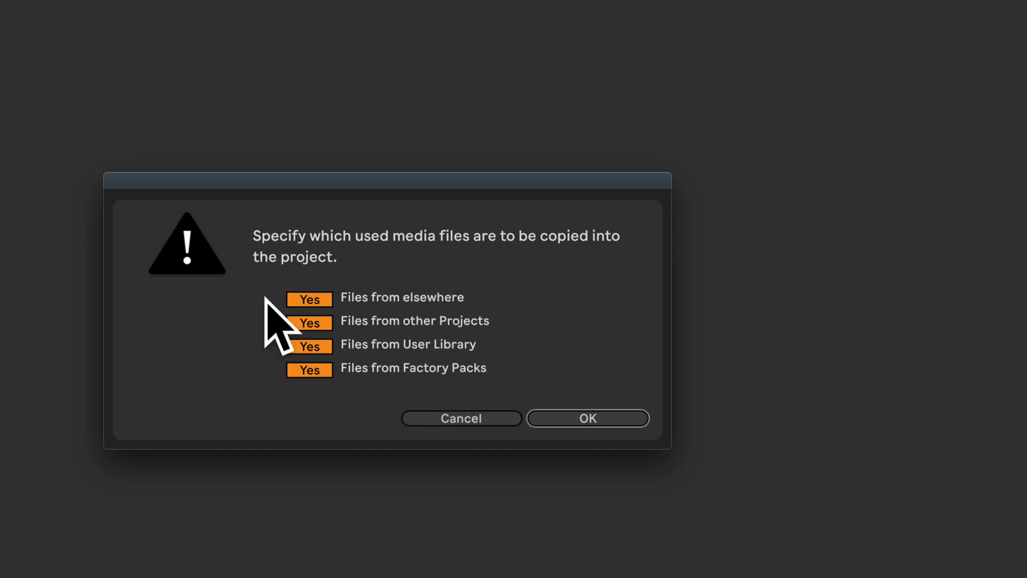
{"action": "mouse_move", "coordinate": [557, 308]}
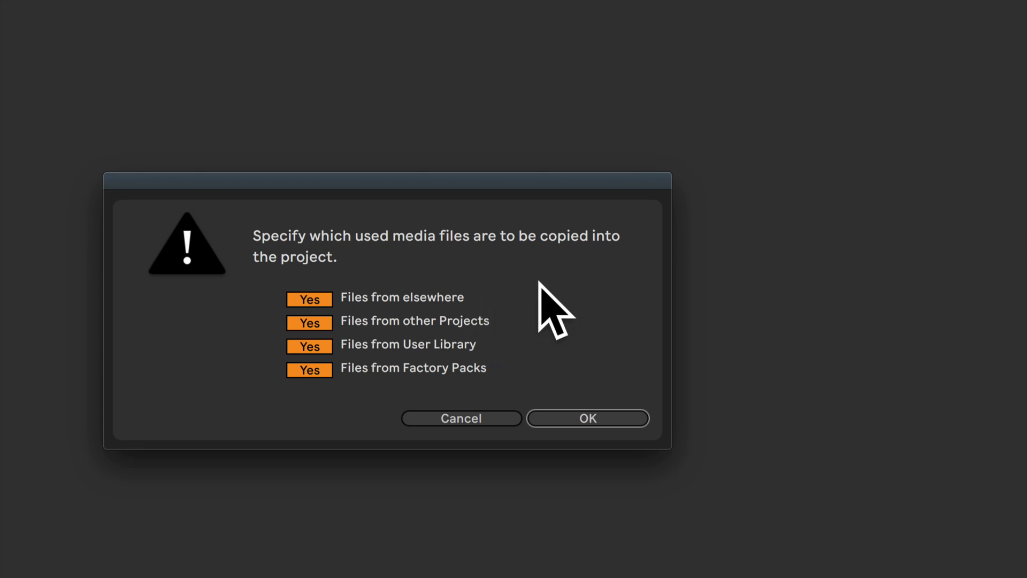
{"action": "mouse_move", "coordinate": [553, 330]}
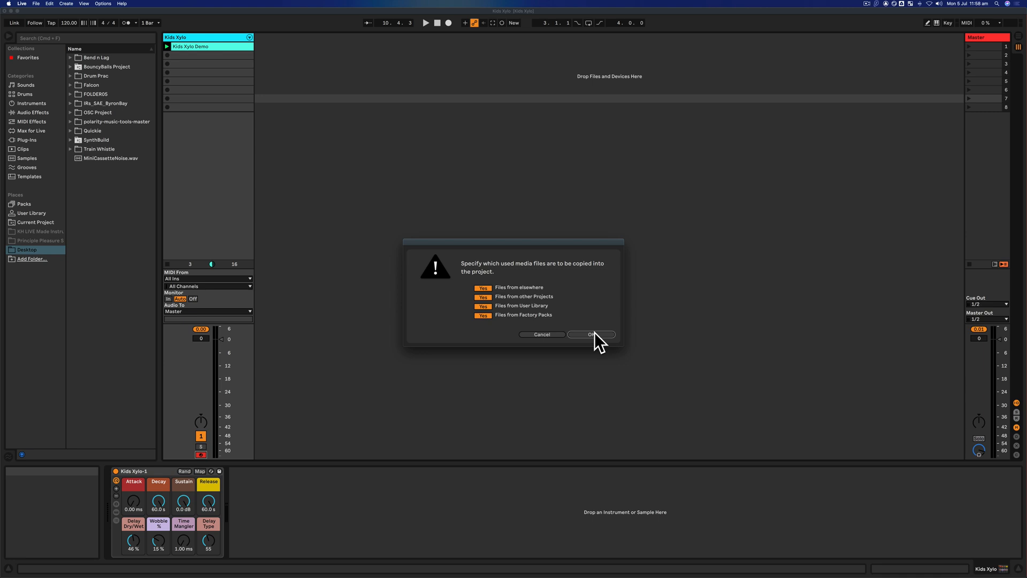
- Confirm copying all media into the project, then bring up Manage Files for the Kids Xylo set
{"action": "left_click", "coordinate": [591, 334]}
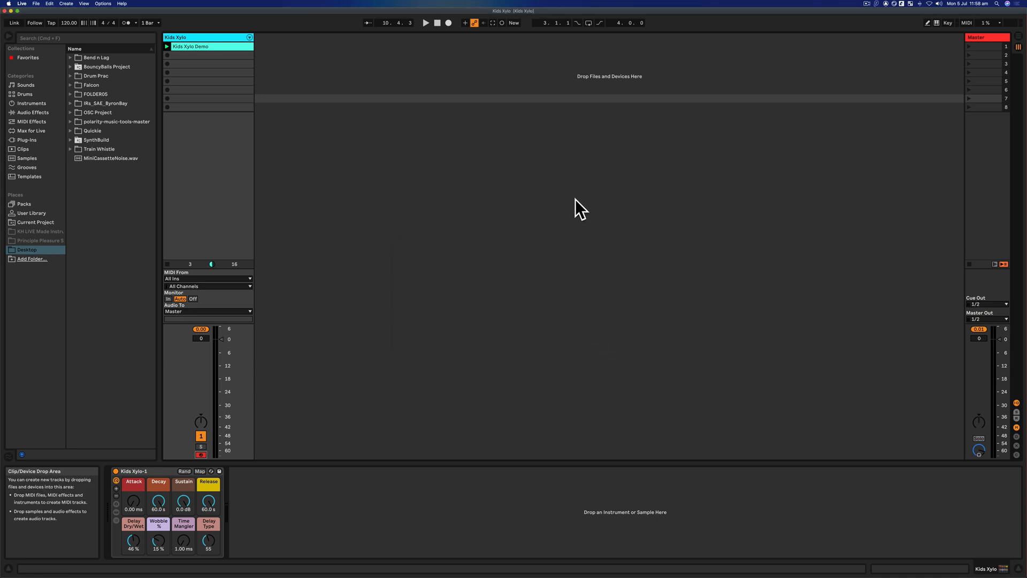
{"action": "mouse_move", "coordinate": [521, 26]}
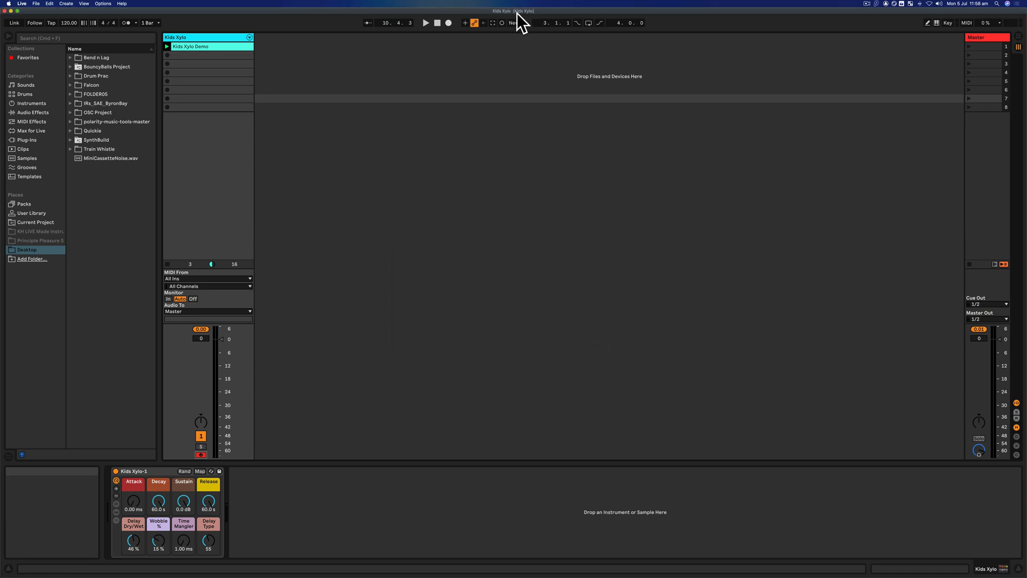
{"action": "mouse_move", "coordinate": [339, 329]}
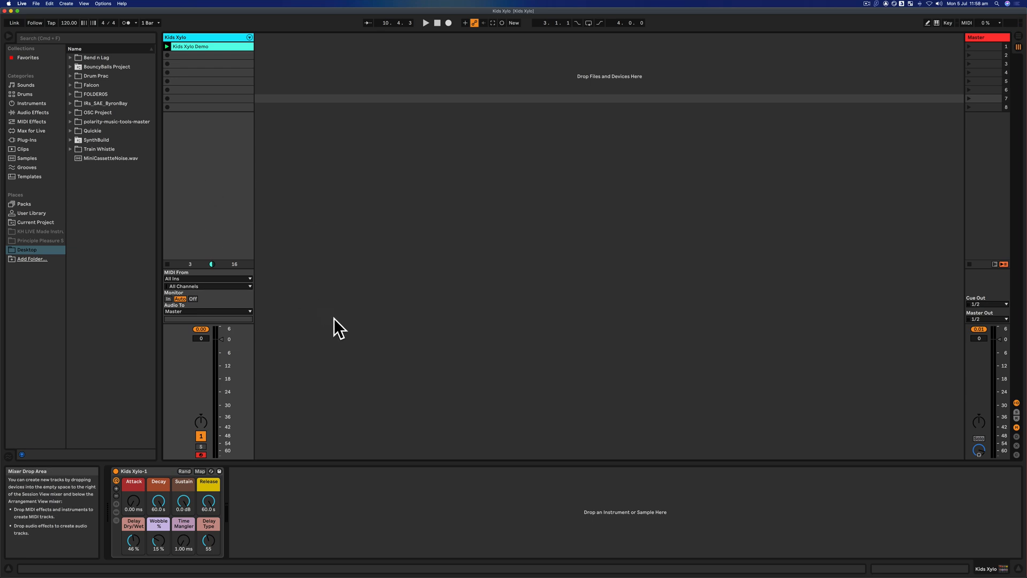
{"action": "mouse_move", "coordinate": [303, 255]}
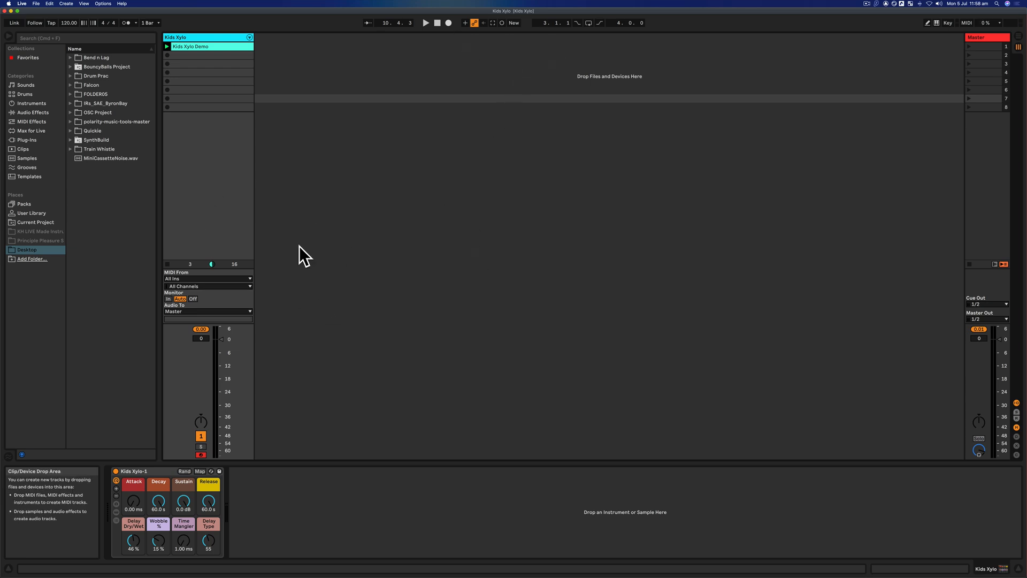
{"action": "mouse_move", "coordinate": [802, 144]}
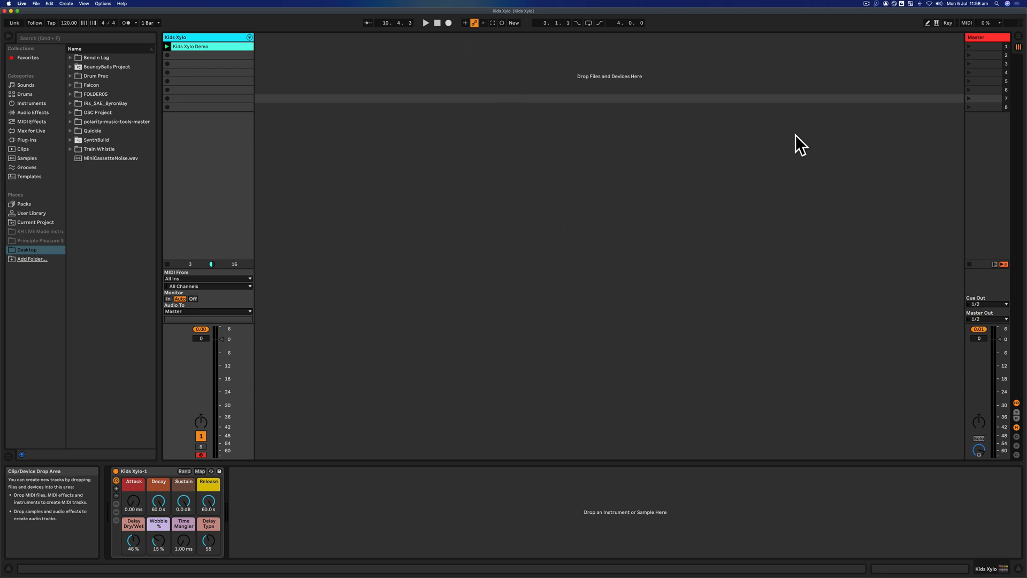
{"action": "left_click", "coordinate": [36, 4]}
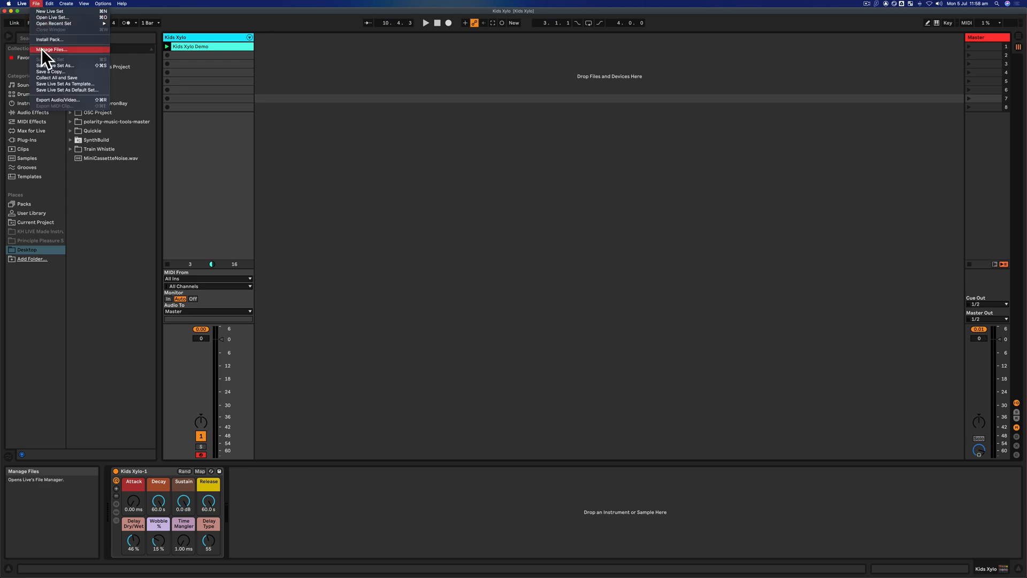
{"action": "left_click", "coordinate": [51, 50]}
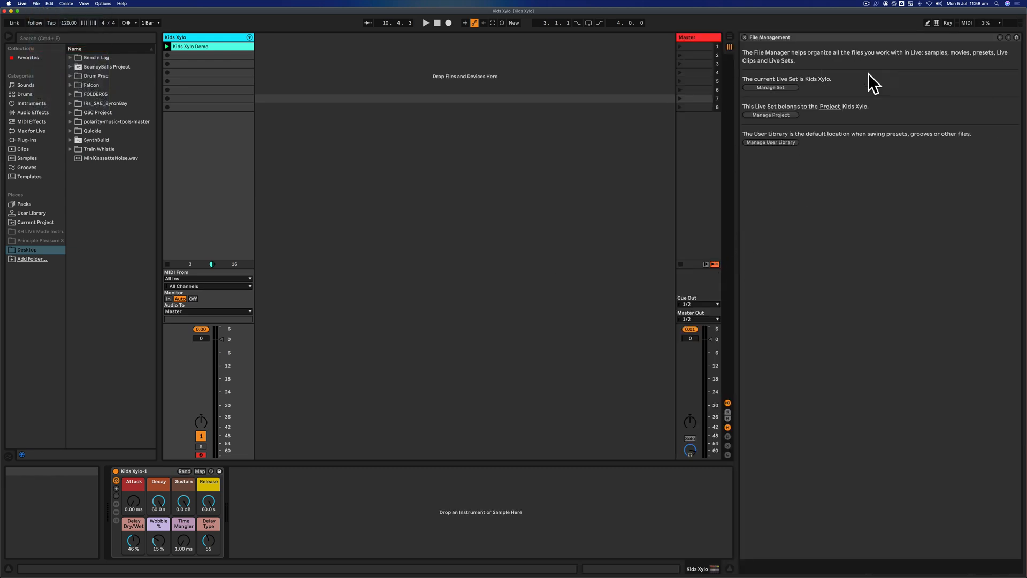
{"action": "mouse_move", "coordinate": [790, 127]}
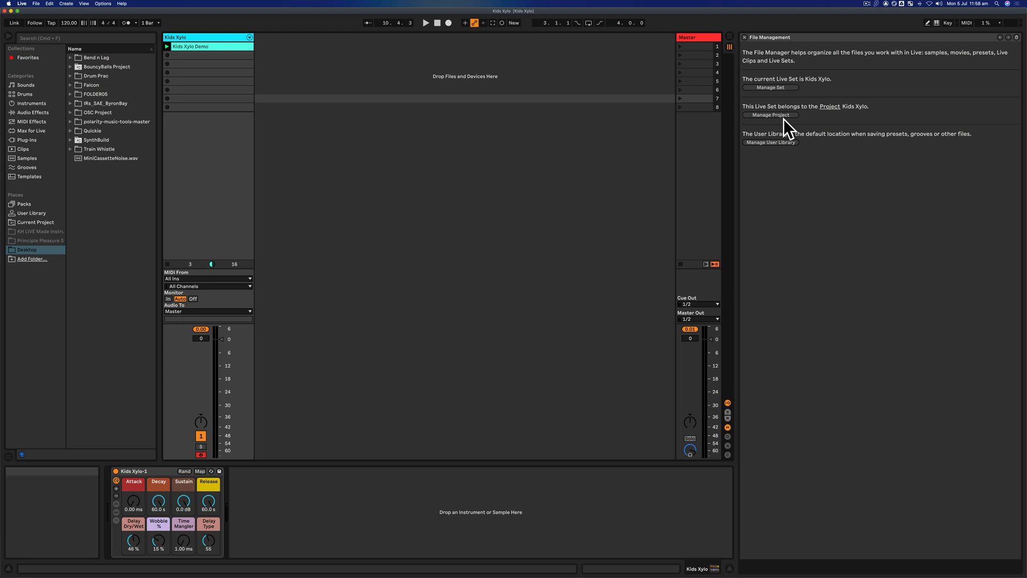
- Create a pack of the Kids Xylo project saved as Kids Xylo.alp on the Desktop
{"action": "left_click", "coordinate": [771, 115]}
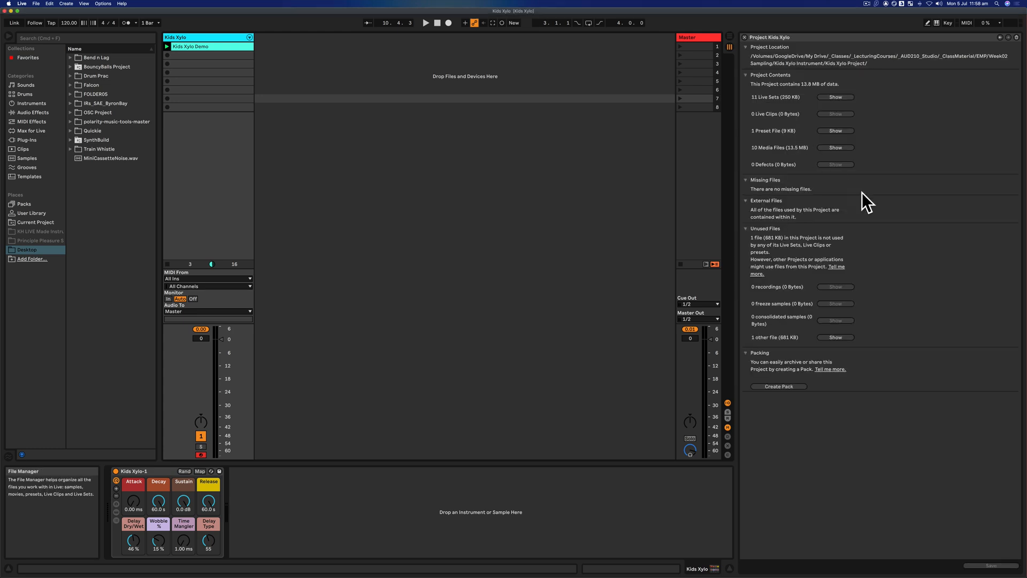
{"action": "mouse_move", "coordinate": [801, 111]}
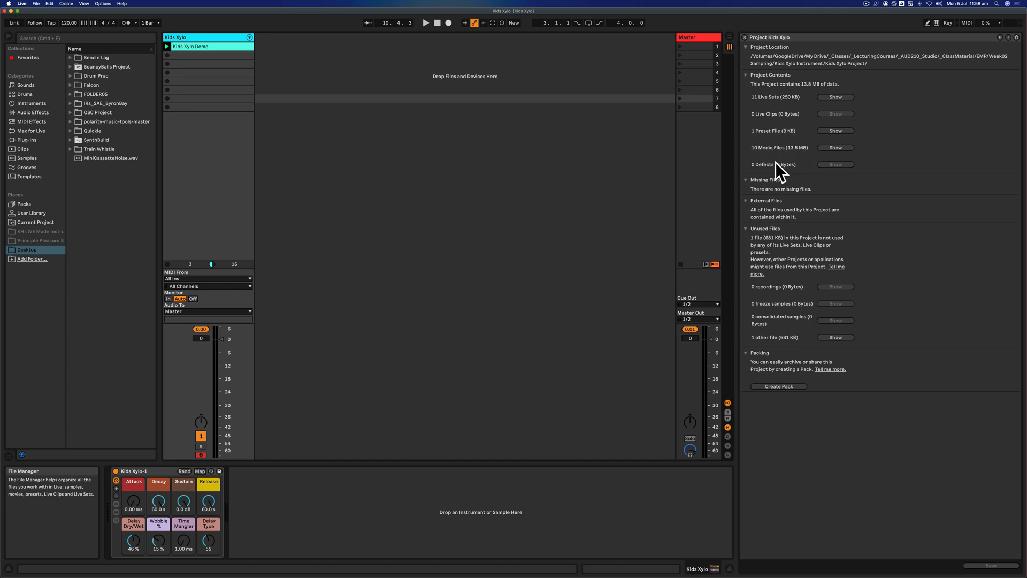
{"action": "mouse_move", "coordinate": [779, 386]}
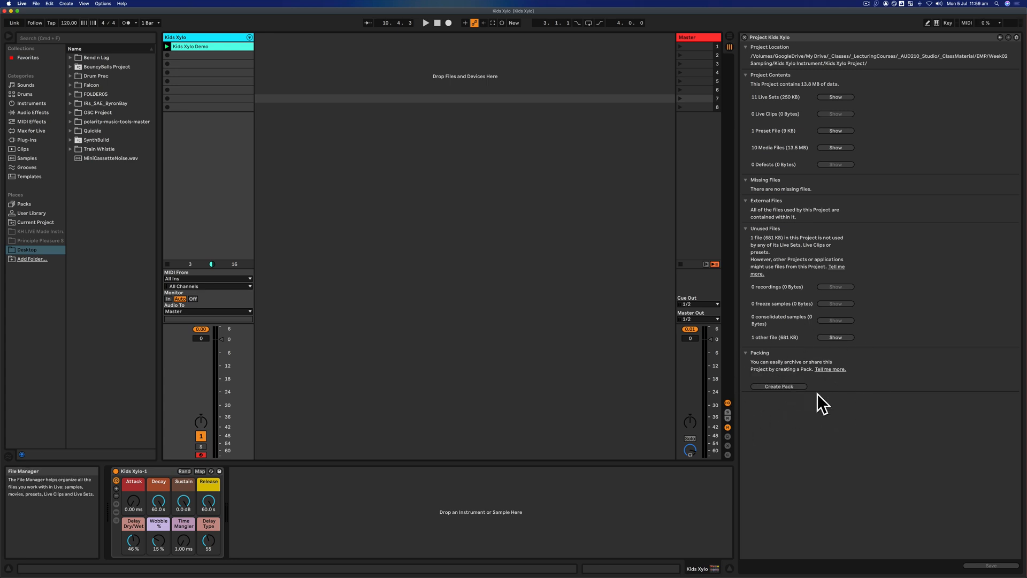
{"action": "mouse_move", "coordinate": [552, 158]}
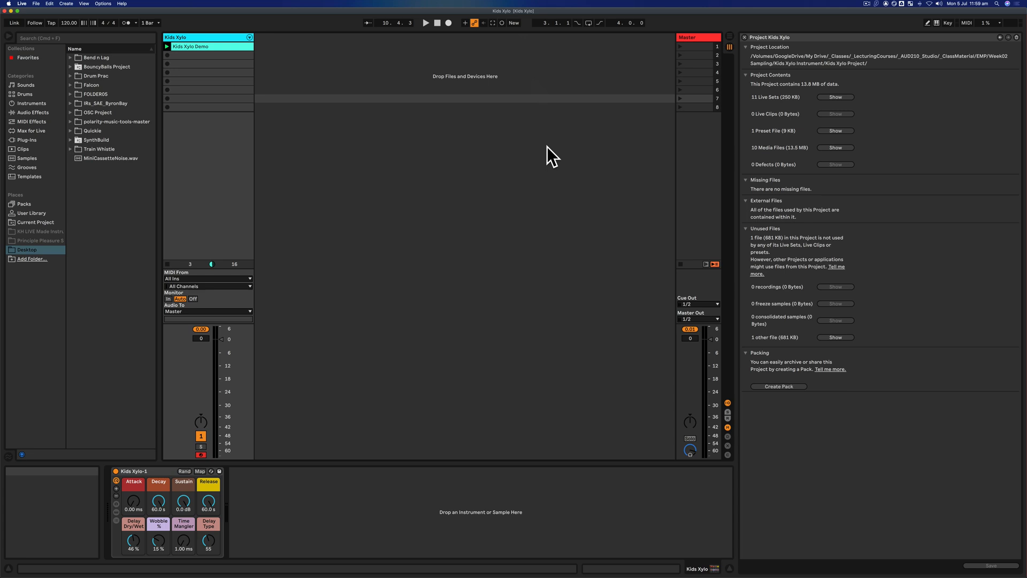
{"action": "mouse_move", "coordinate": [780, 386]}
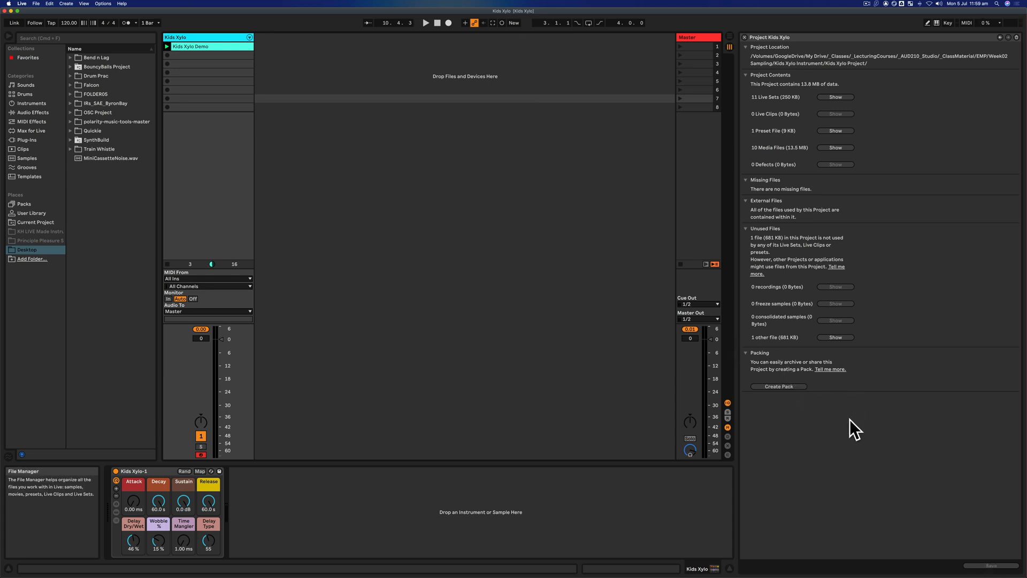
{"action": "mouse_move", "coordinate": [779, 386]}
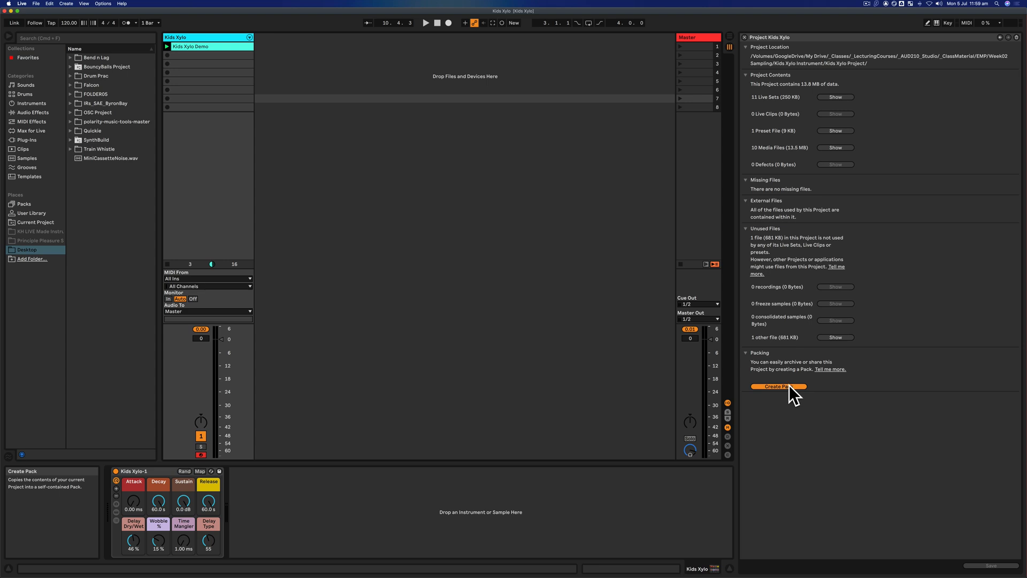
{"action": "left_click", "coordinate": [779, 387]}
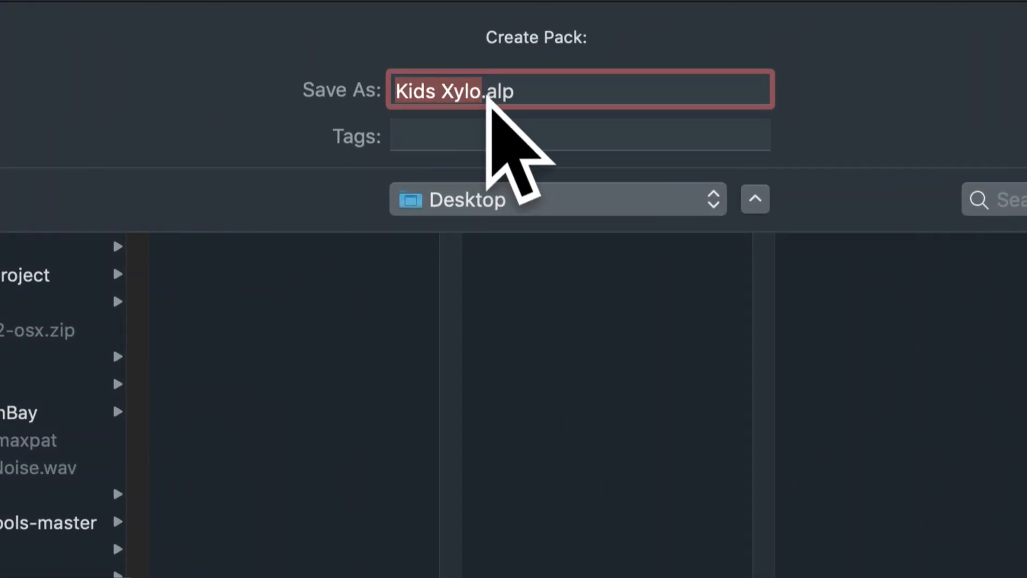
{"action": "mouse_move", "coordinate": [547, 128]}
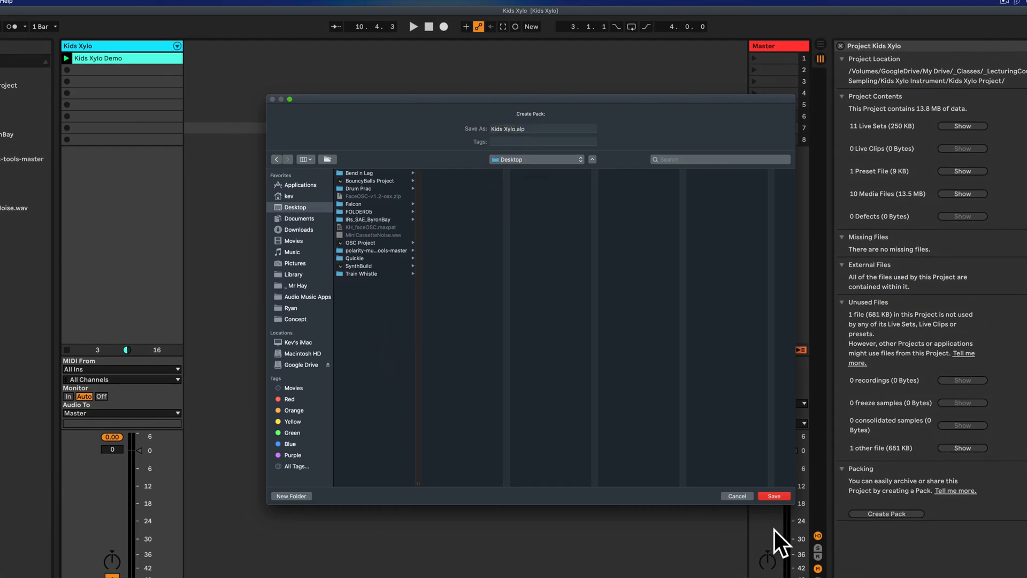
{"action": "left_click", "coordinate": [774, 495]}
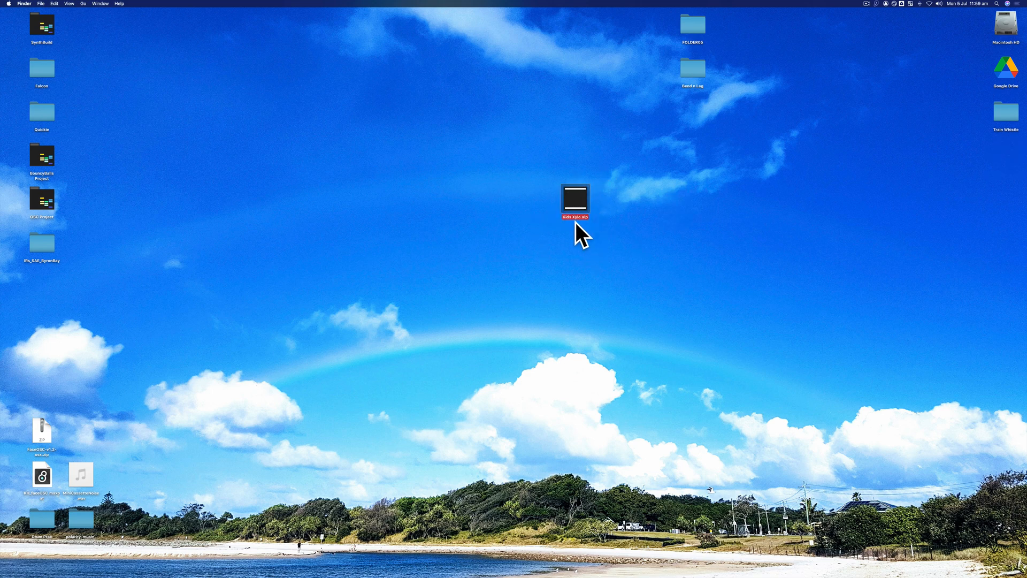
- Open Kids Xylo.alp from the Desktop with Ableton Live so it begins unpacking
{"action": "right_click", "coordinate": [575, 197]}
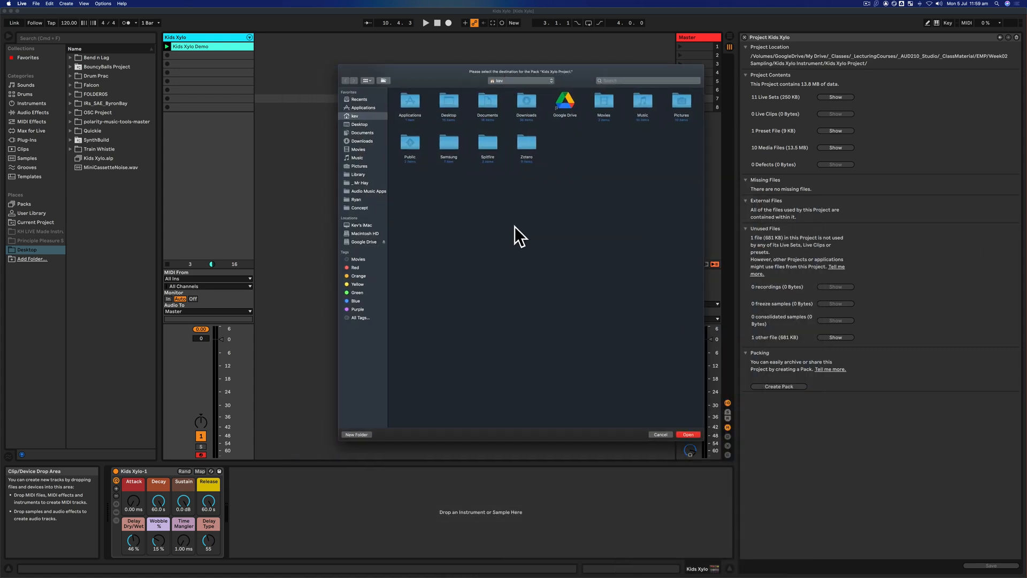
{"action": "mouse_move", "coordinate": [536, 254]}
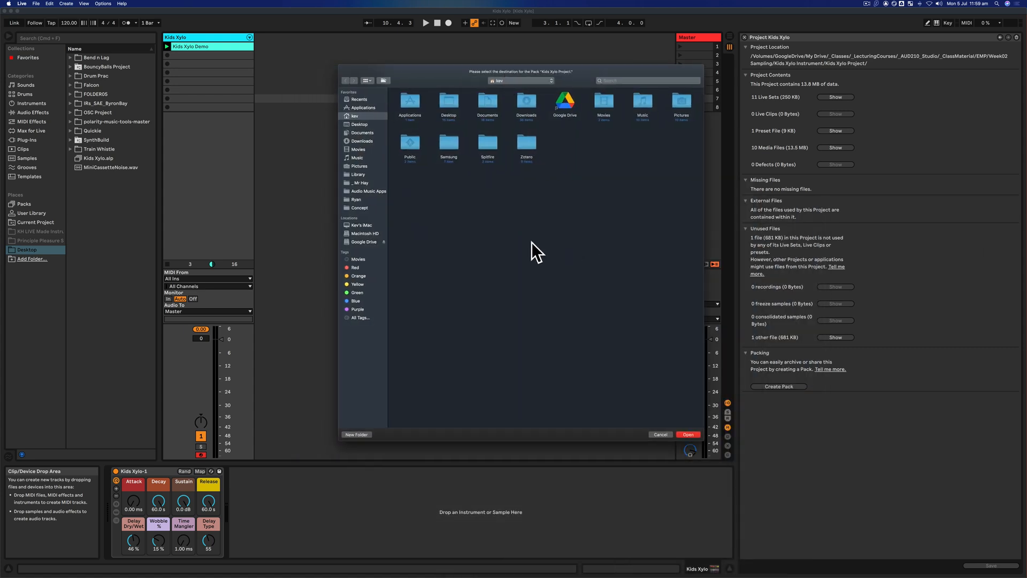
- Unpack the pack to the Desktop as a Kids Xylo Project folder
{"action": "left_click", "coordinate": [359, 124]}
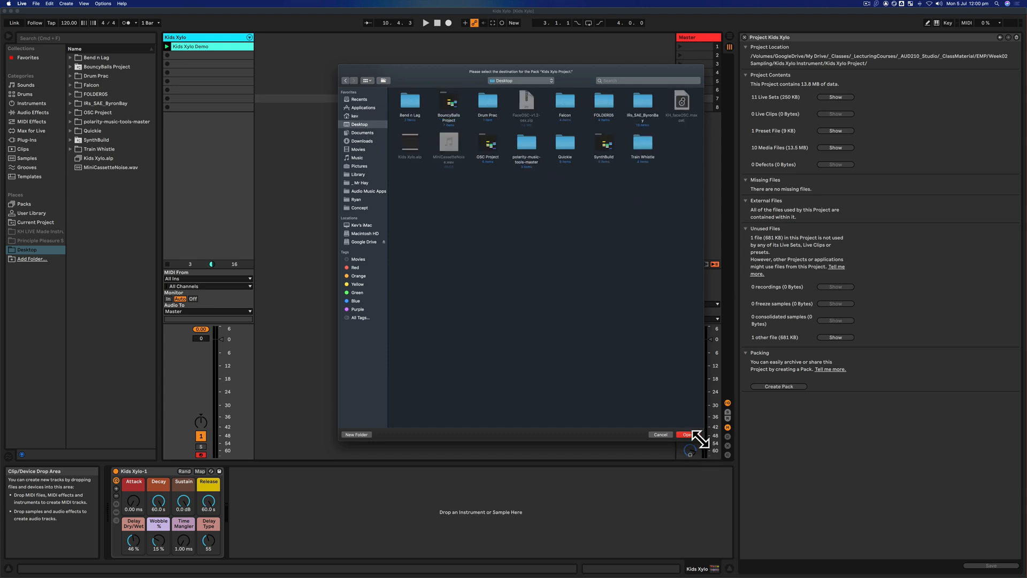
{"action": "left_click", "coordinate": [685, 434]}
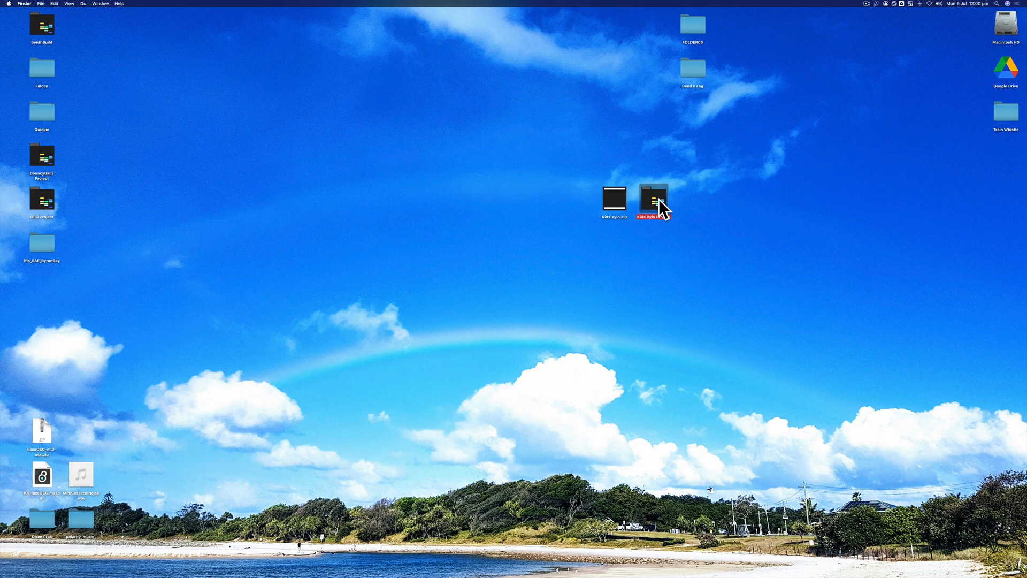
- Look inside the Kids Xylo Project folder and select its Kids Xylo.als set
{"action": "double_click", "coordinate": [653, 200]}
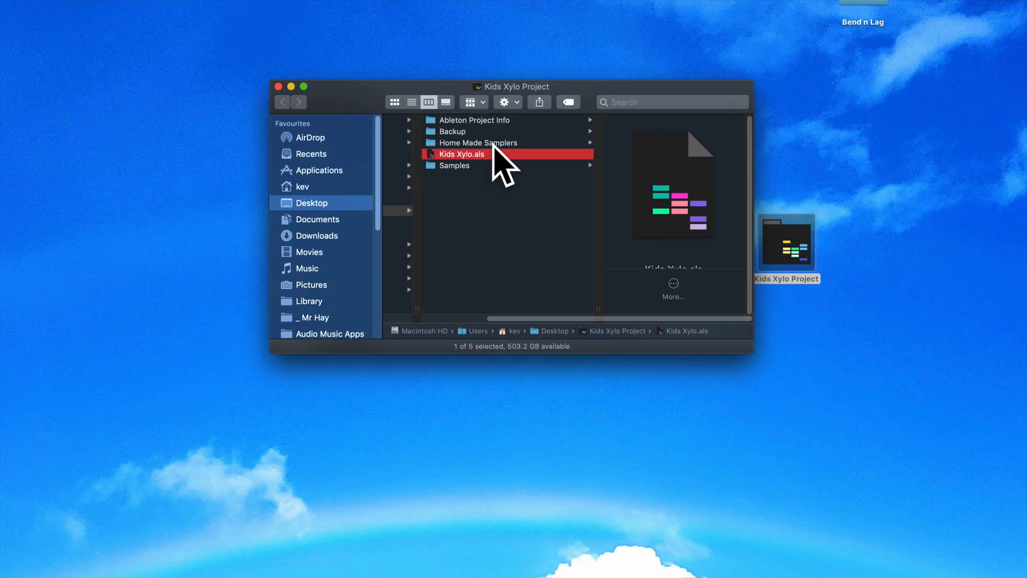
{"action": "left_click", "coordinate": [480, 143]}
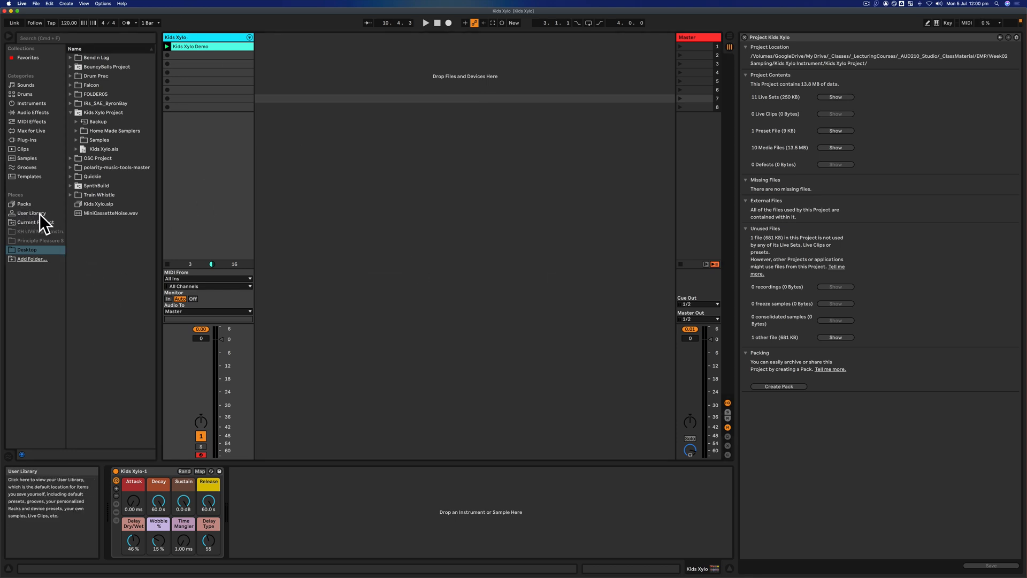
{"action": "mouse_move", "coordinate": [33, 259]}
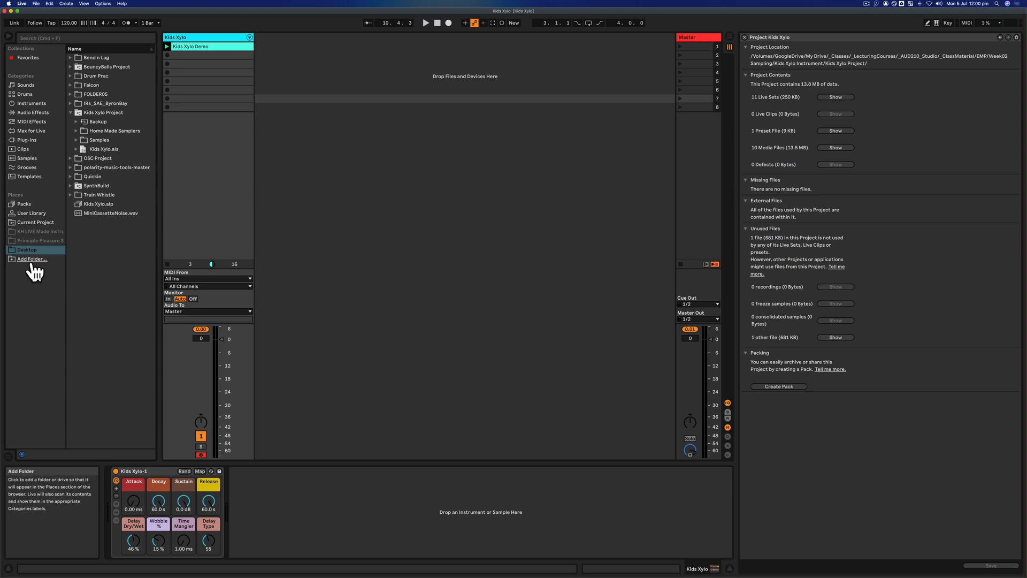
- Browse the Add Folder dialog through Desktop and Music, then cancel without adding one
{"action": "left_click", "coordinate": [31, 259]}
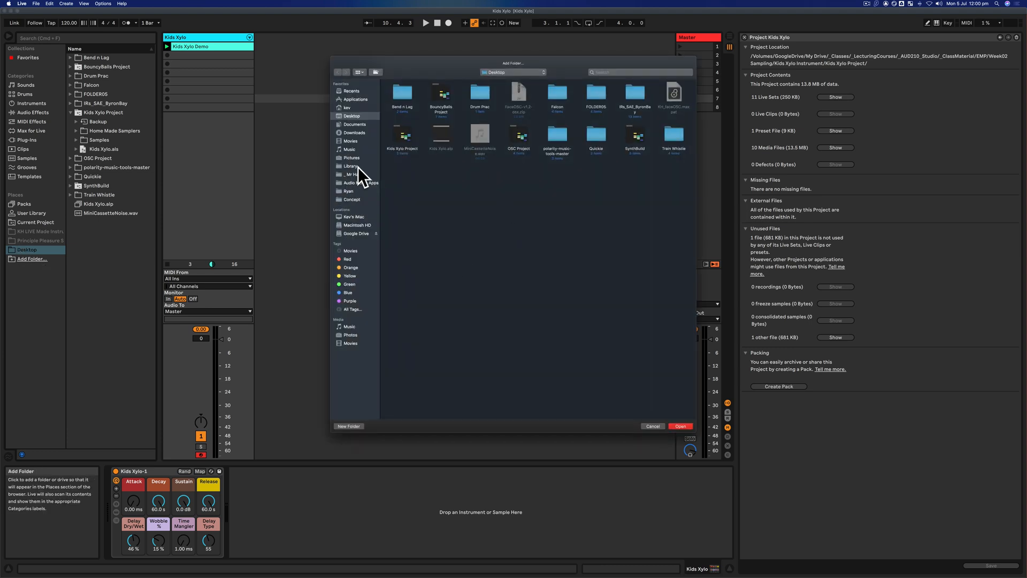
{"action": "left_click", "coordinate": [349, 149]}
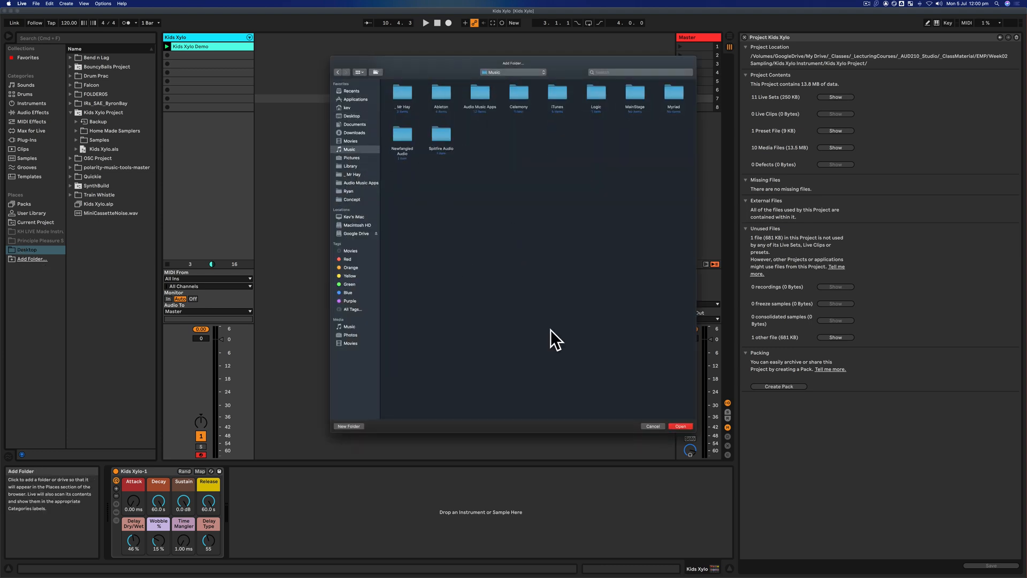
{"action": "left_click", "coordinate": [652, 426]}
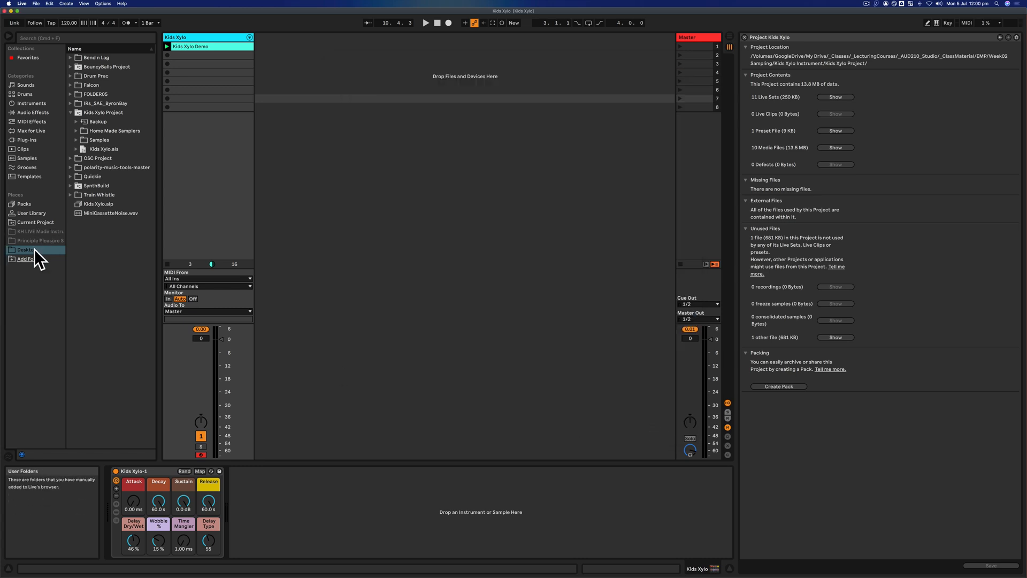
{"action": "mouse_move", "coordinate": [200, 423]}
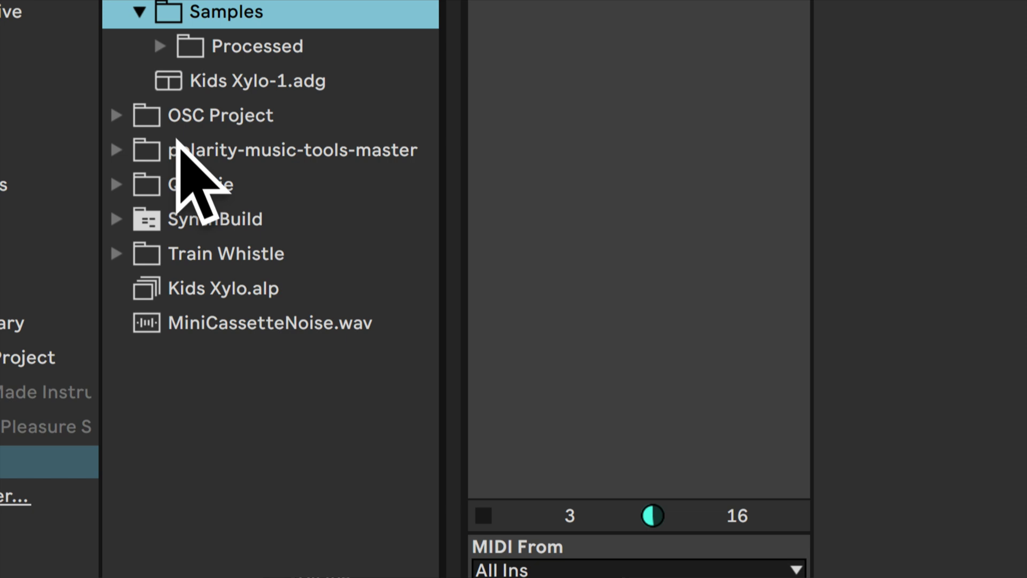
- Expand Samples > Processed > Crop under Kids Xylo-1 Project to show its note samples and .adg rack
{"action": "left_click", "coordinate": [159, 46]}
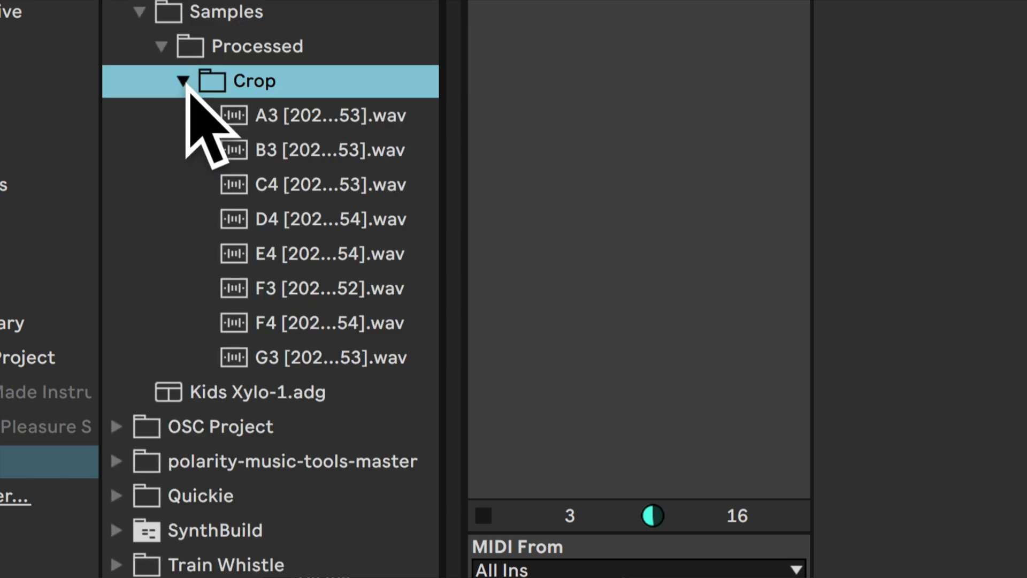
{"action": "mouse_move", "coordinate": [327, 321]}
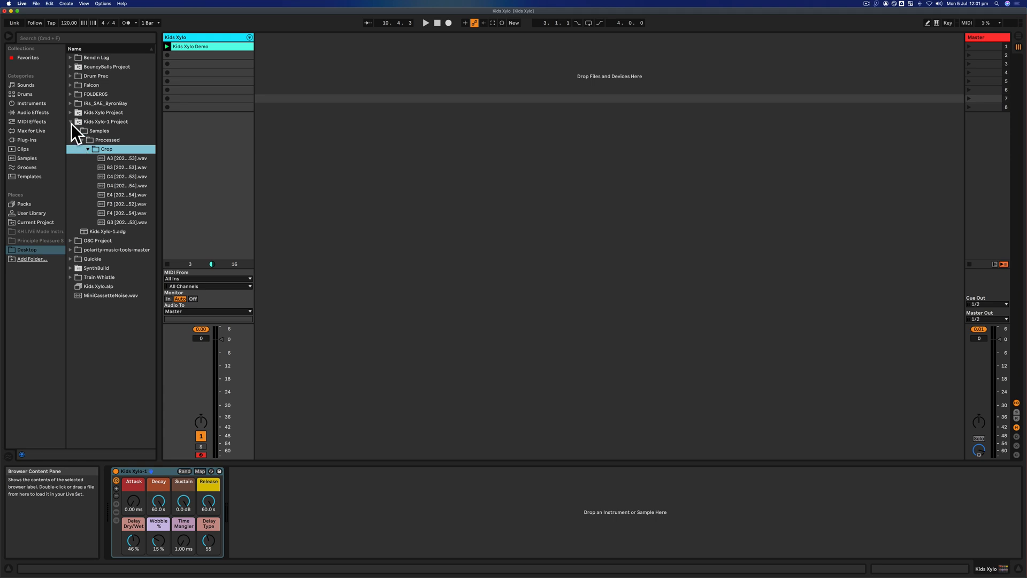
{"action": "left_click", "coordinate": [105, 121]}
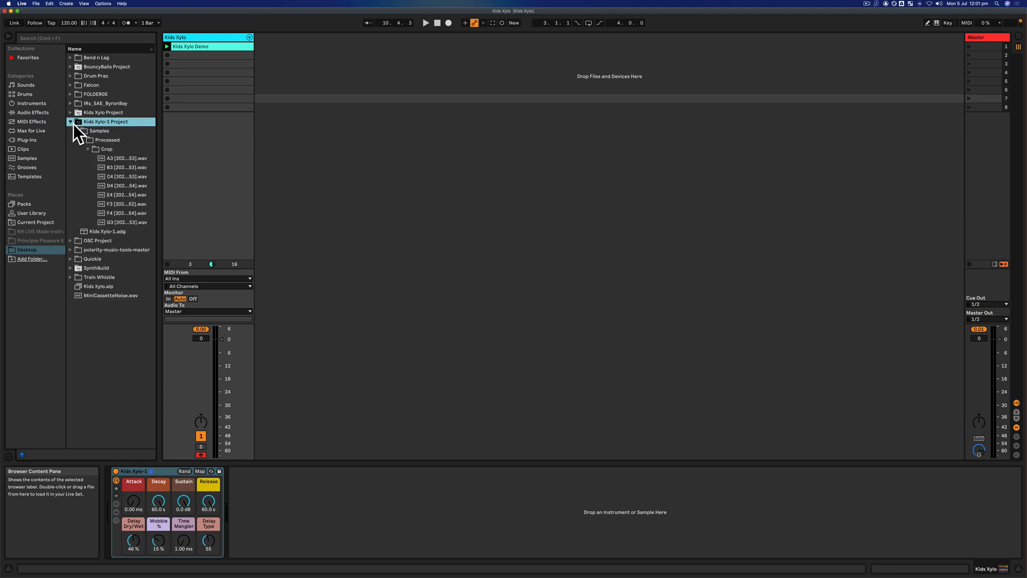
{"action": "left_click", "coordinate": [83, 131]}
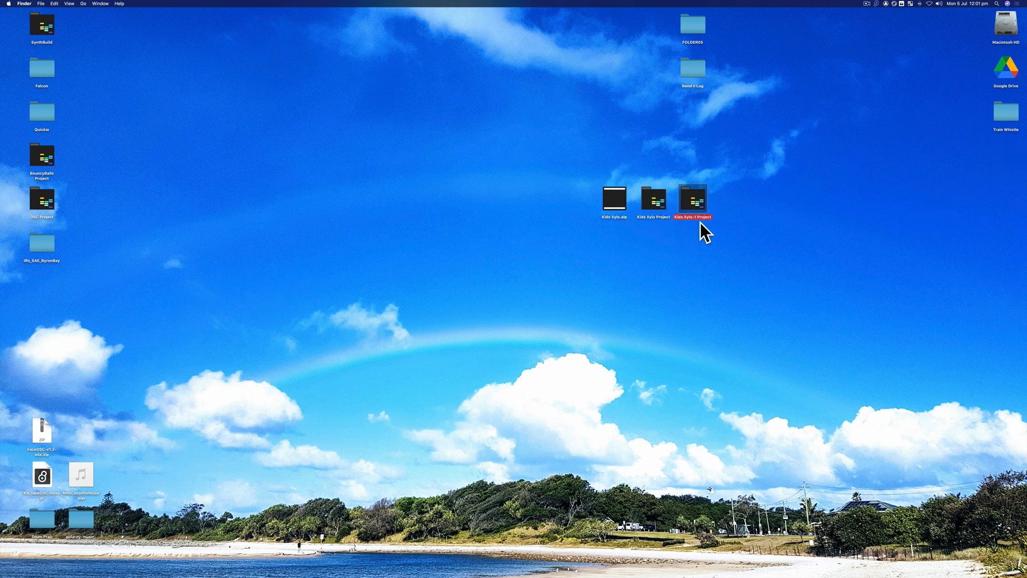
- Browse Kids Xylo-1 Project's Kids Xylo-1.adg and samples alongside Kids Xylo Project, then return to Live
{"action": "double_click", "coordinate": [692, 198]}
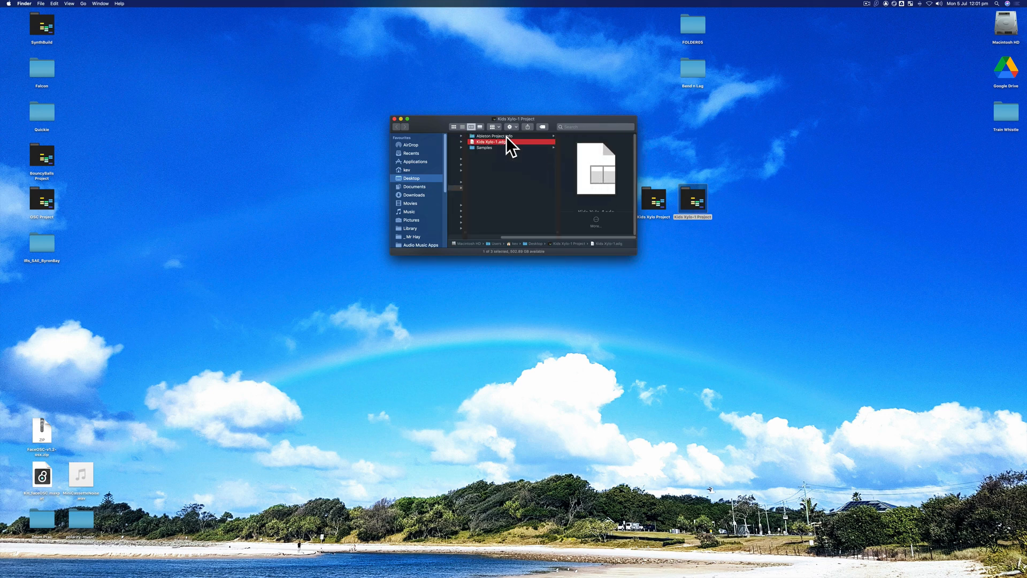
{"action": "left_click", "coordinate": [484, 147]}
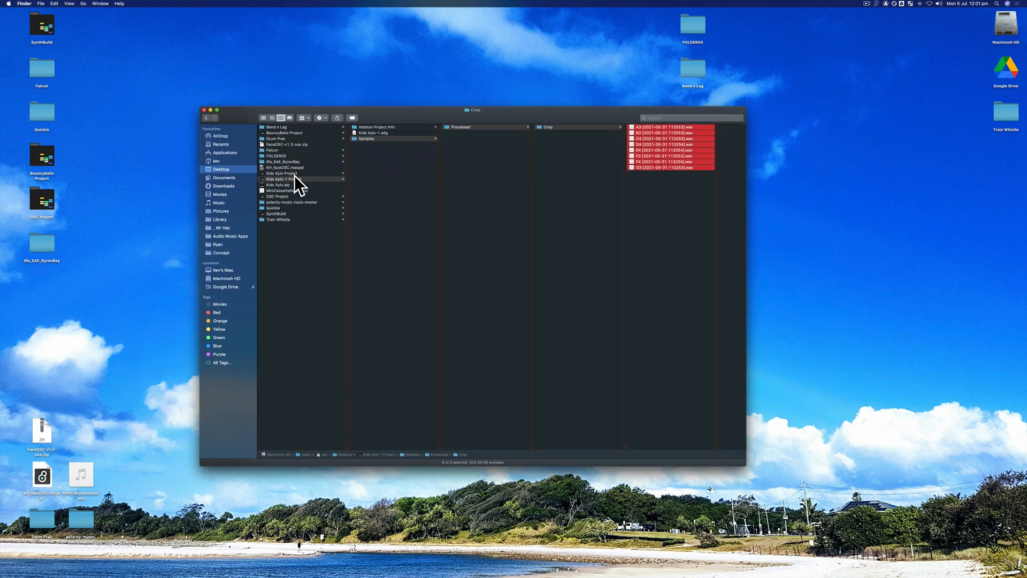
{"action": "left_click", "coordinate": [283, 173]}
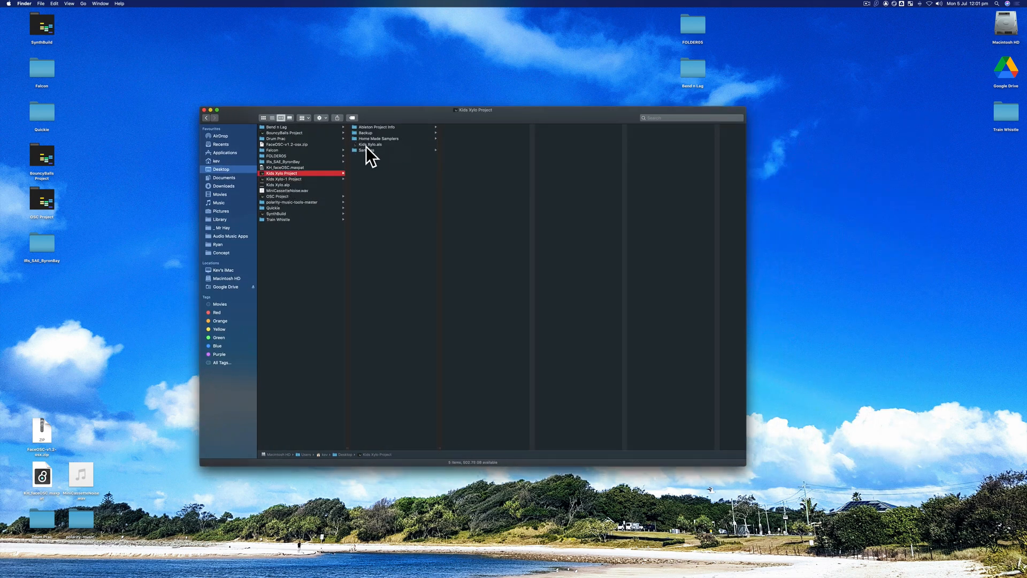
{"action": "left_click", "coordinate": [282, 178]}
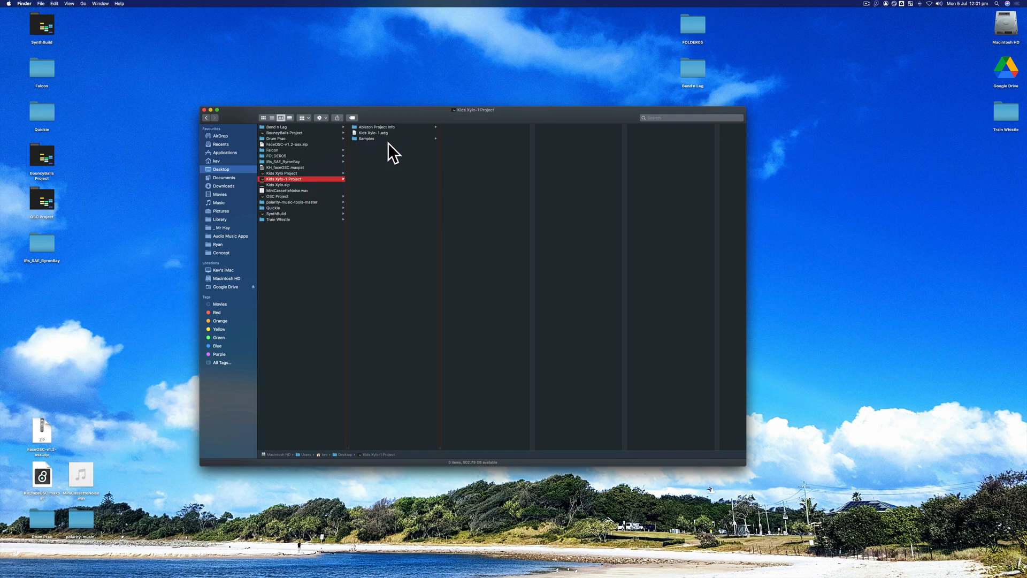
{"action": "mouse_move", "coordinate": [457, 229]}
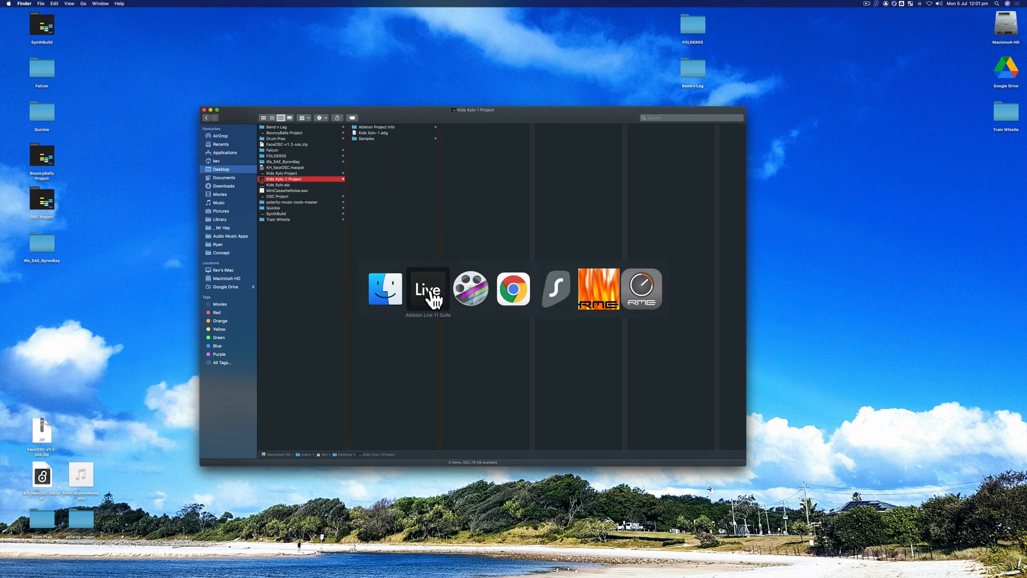
{"action": "left_click", "coordinate": [427, 287]}
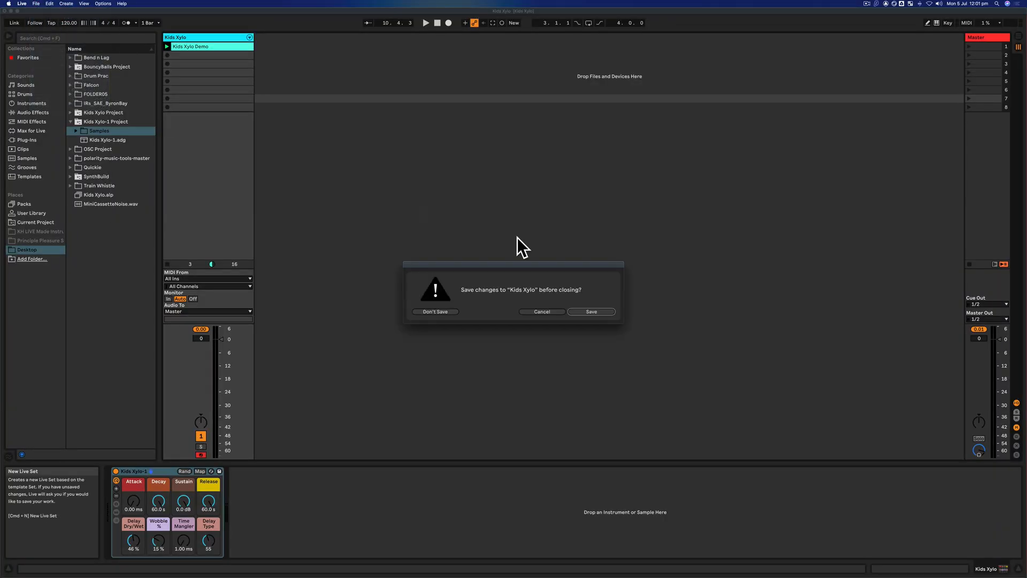
- Discard changes to the Kids Xylo set and load Kids Xylo-1.adg into the new untitled set
{"action": "left_click", "coordinate": [436, 311]}
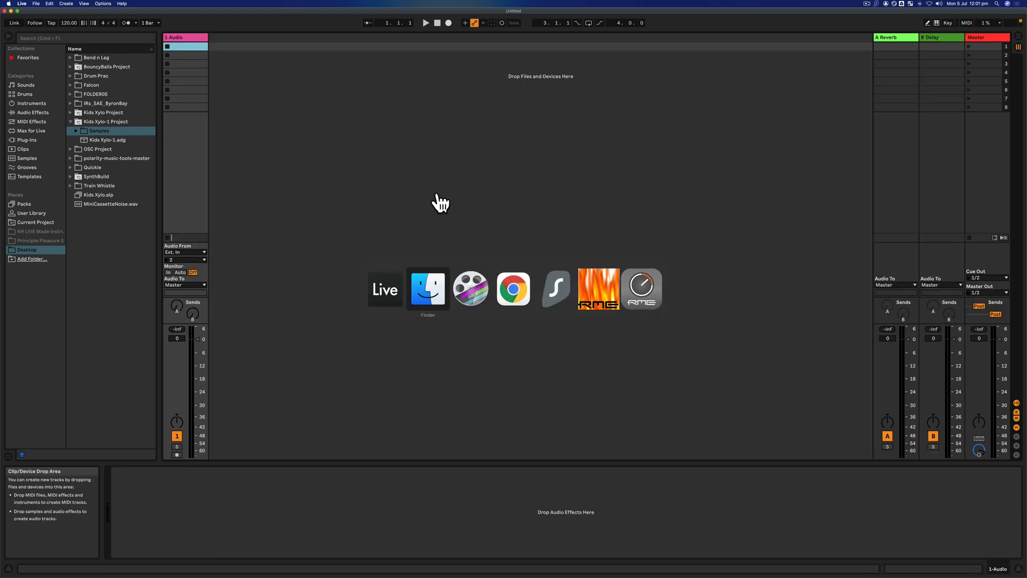
{"action": "left_click", "coordinate": [428, 288]}
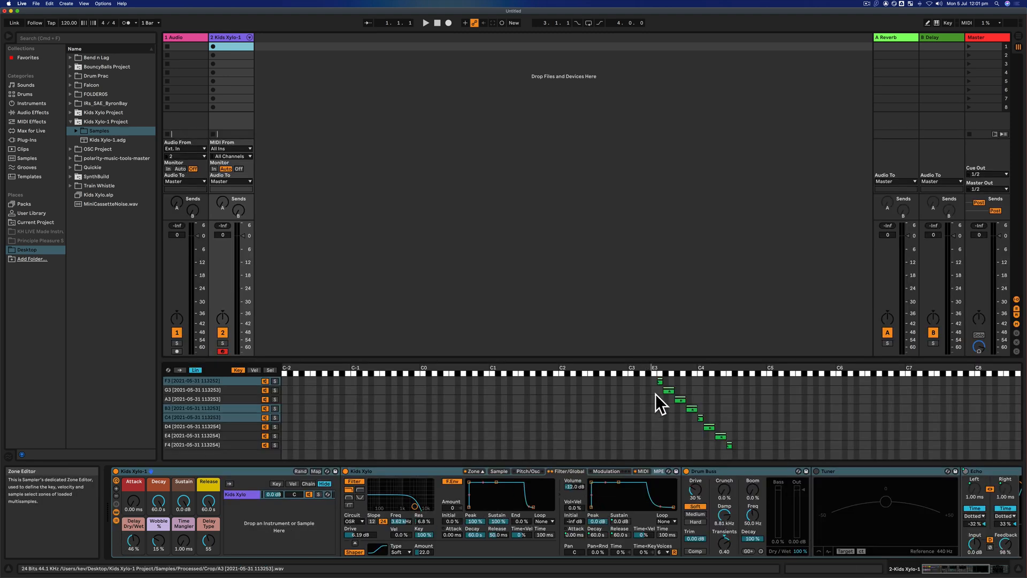
{"action": "mouse_move", "coordinate": [373, 200]}
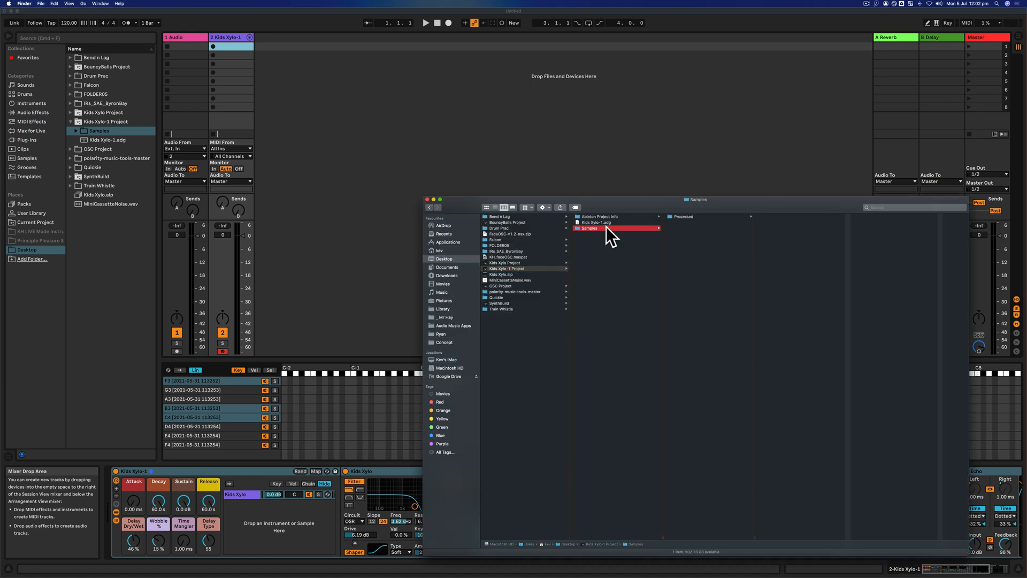
{"action": "mouse_move", "coordinate": [614, 258]}
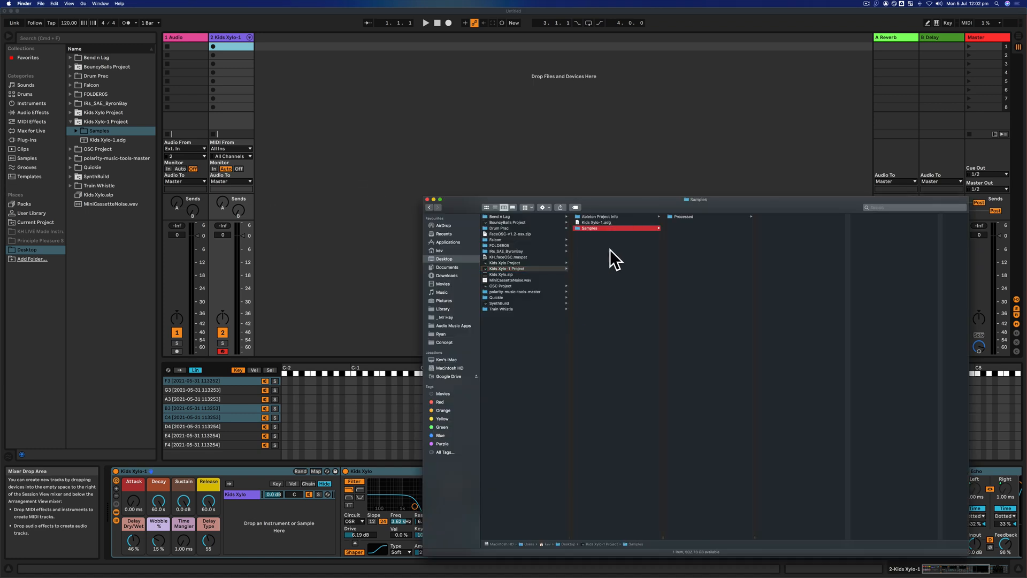
- Show Kids Xylo-1 Project's top level with its project info, Kids Xylo-1.adg and Samples folder
{"action": "left_click", "coordinate": [514, 269]}
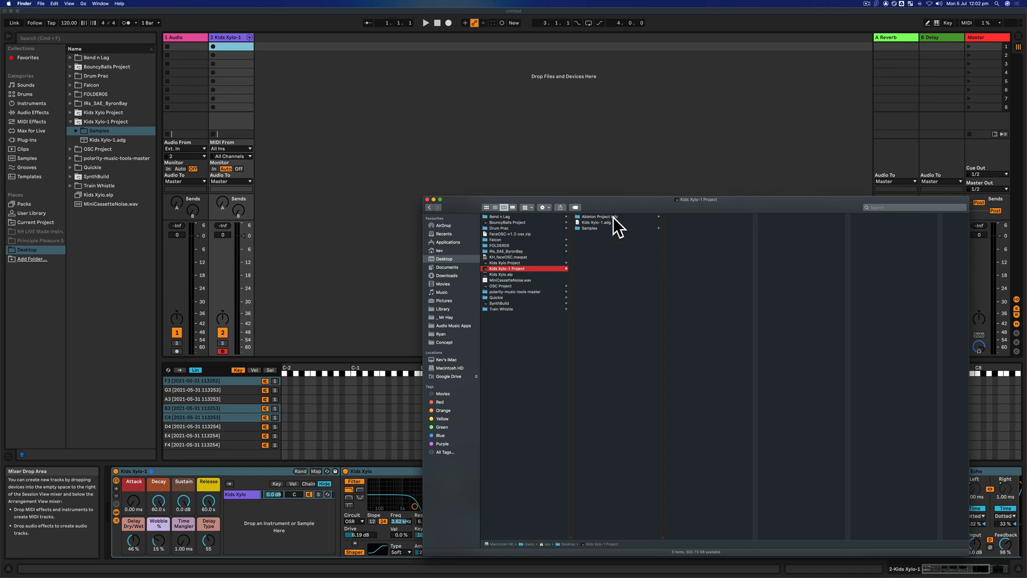